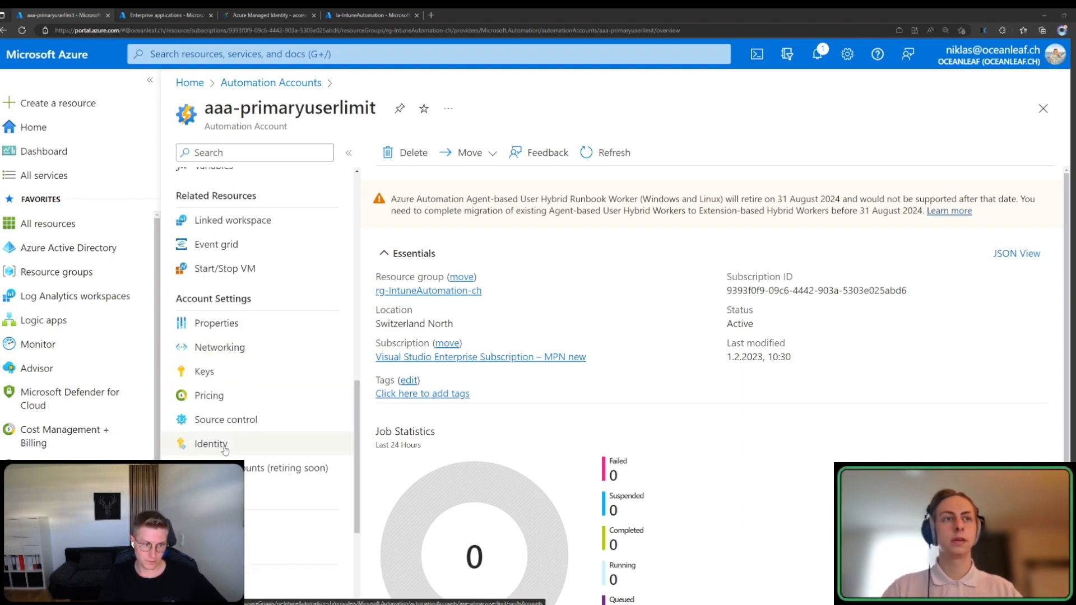
View the aaa-primaryuserlimit account's Identity page with system-assigned identity On and select its object ID.
click(211, 444)
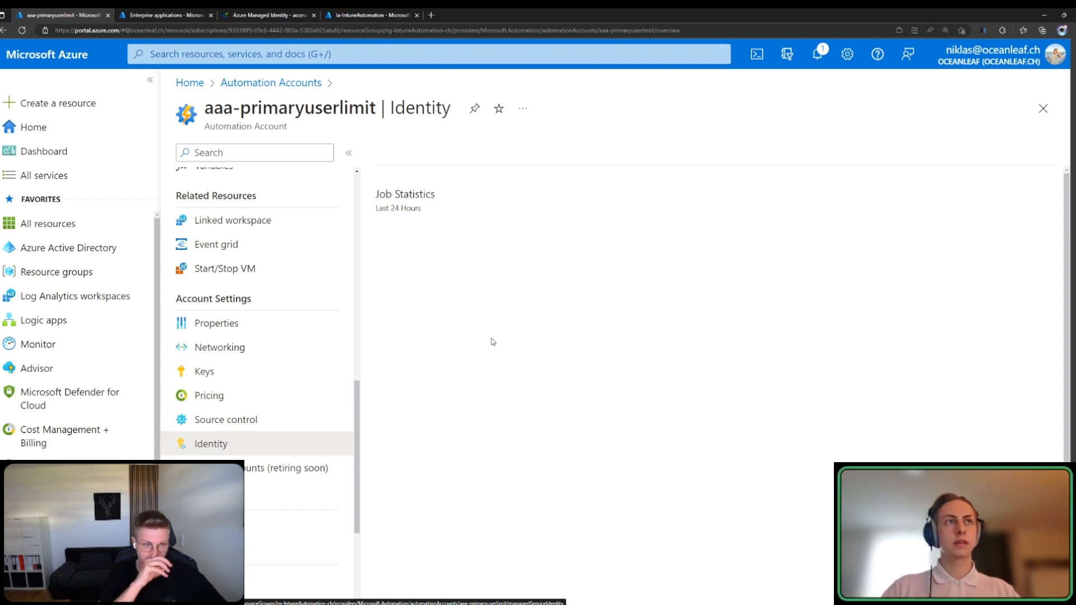
click(210, 444)
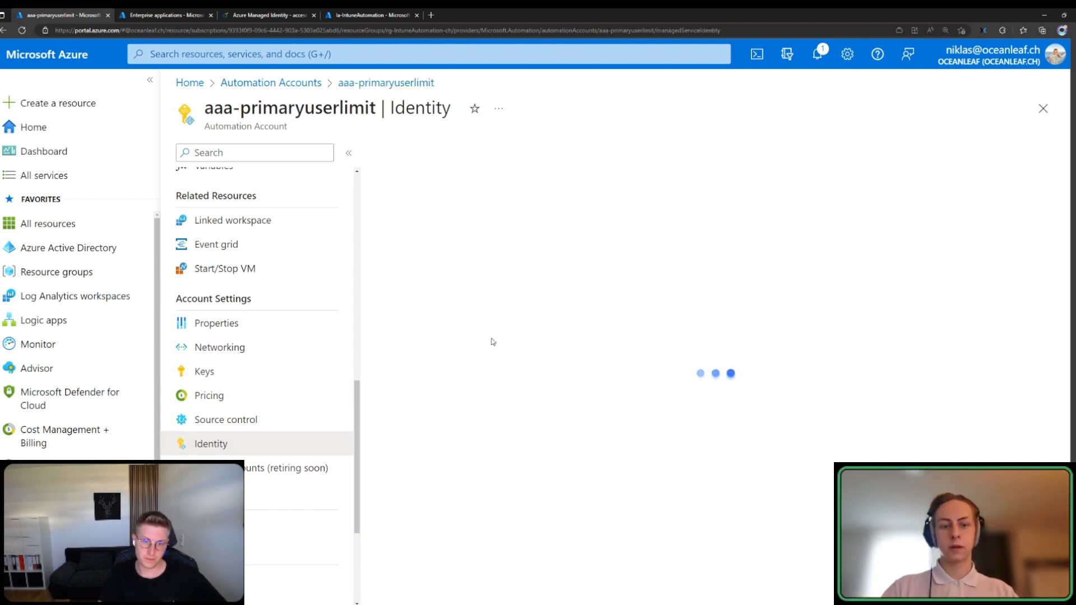
click(210, 444)
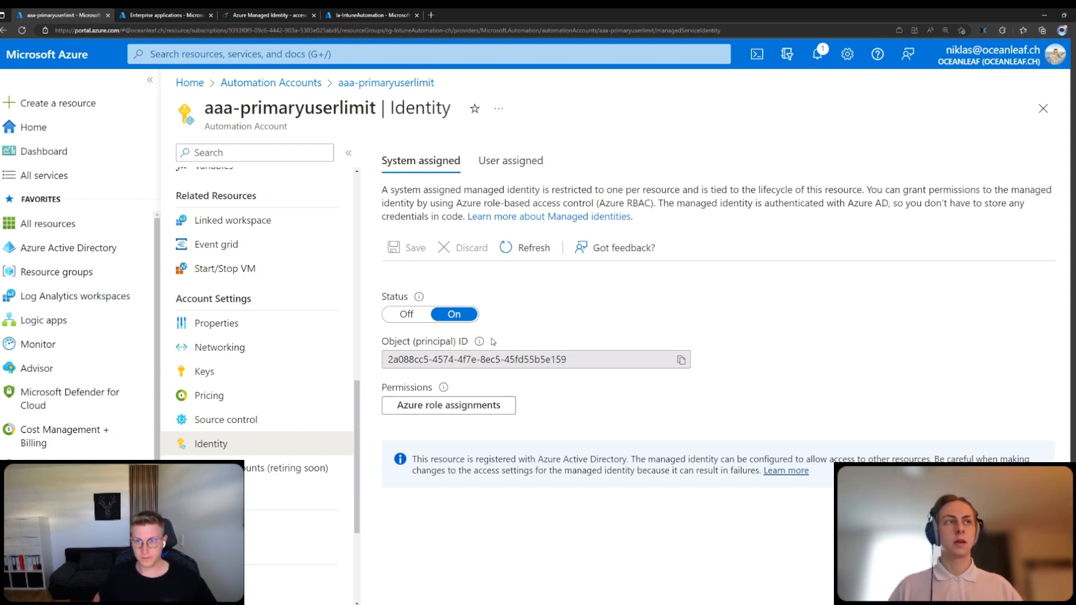
double_click(536, 360)
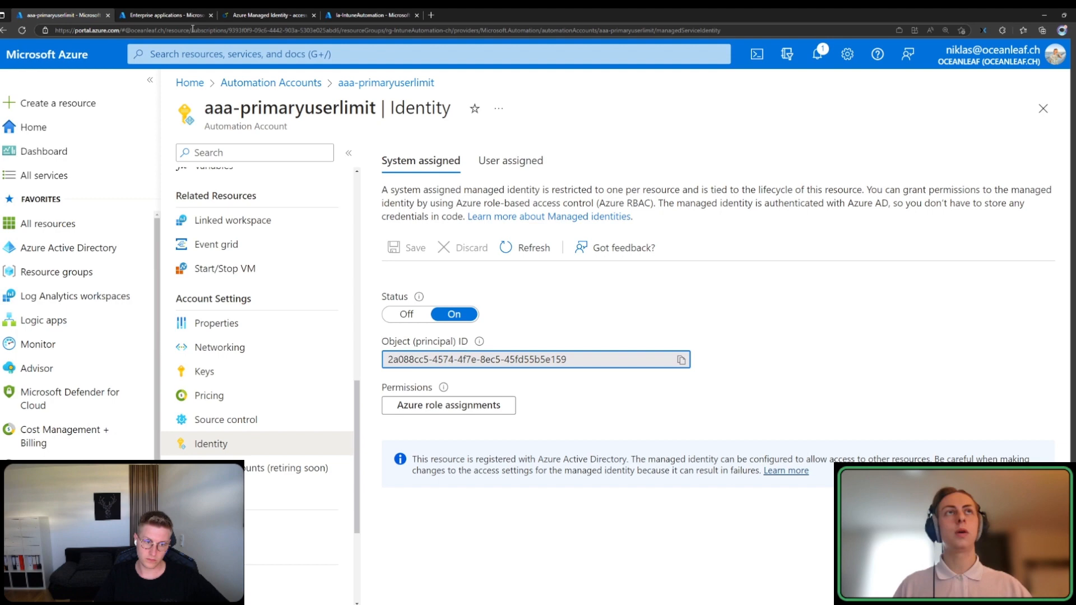
click(164, 14)
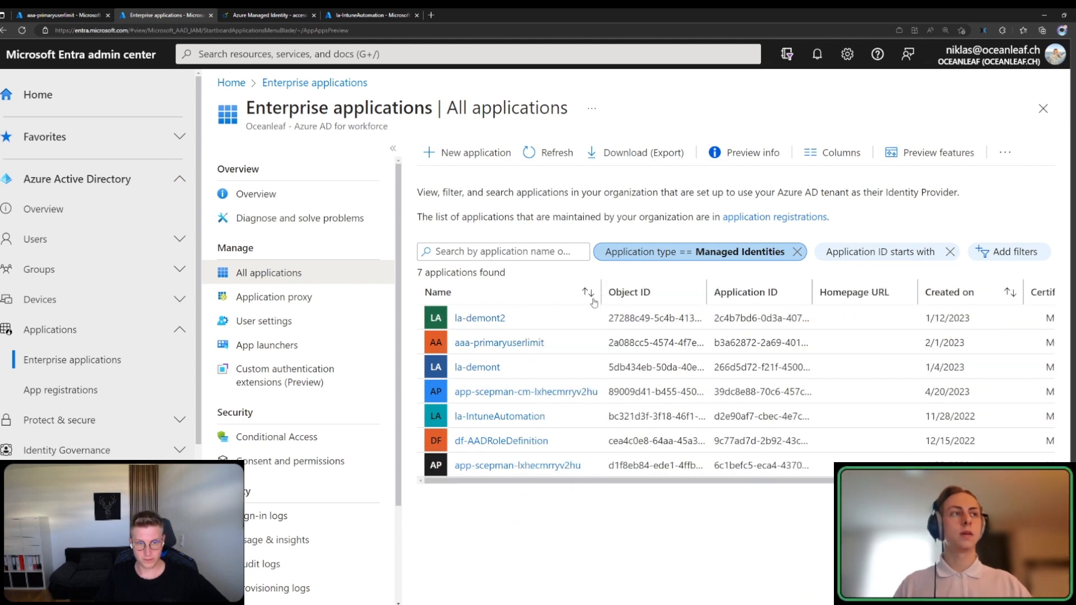
mouse_move(592, 303)
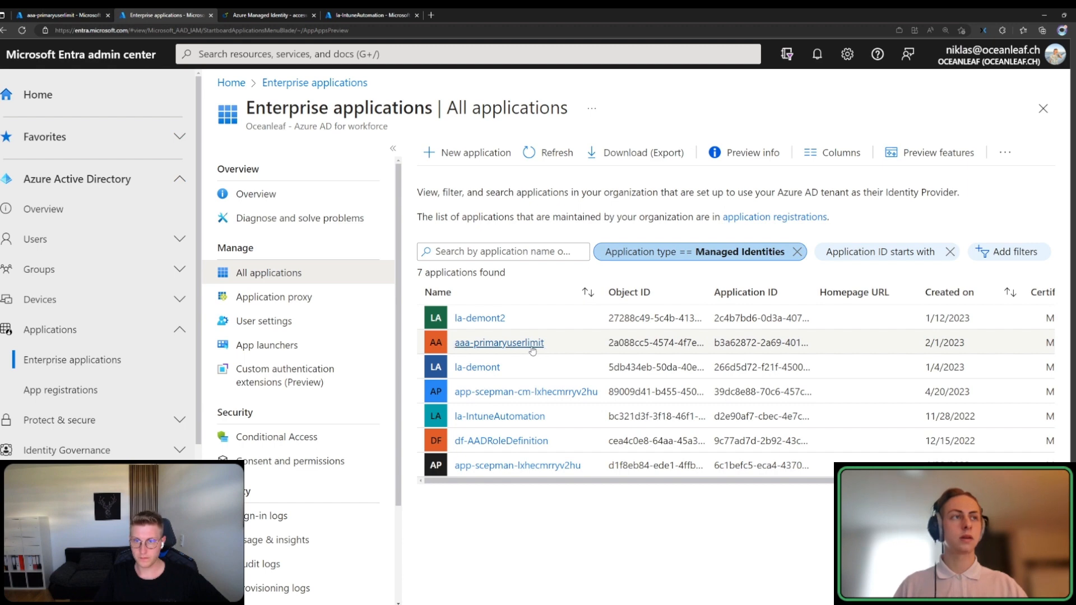
Show the aaa-primaryuserlimit enterprise app's admin-consented Graph permissions (Device.Read.All, Group.Read.All, Mail.Send).
click(498, 343)
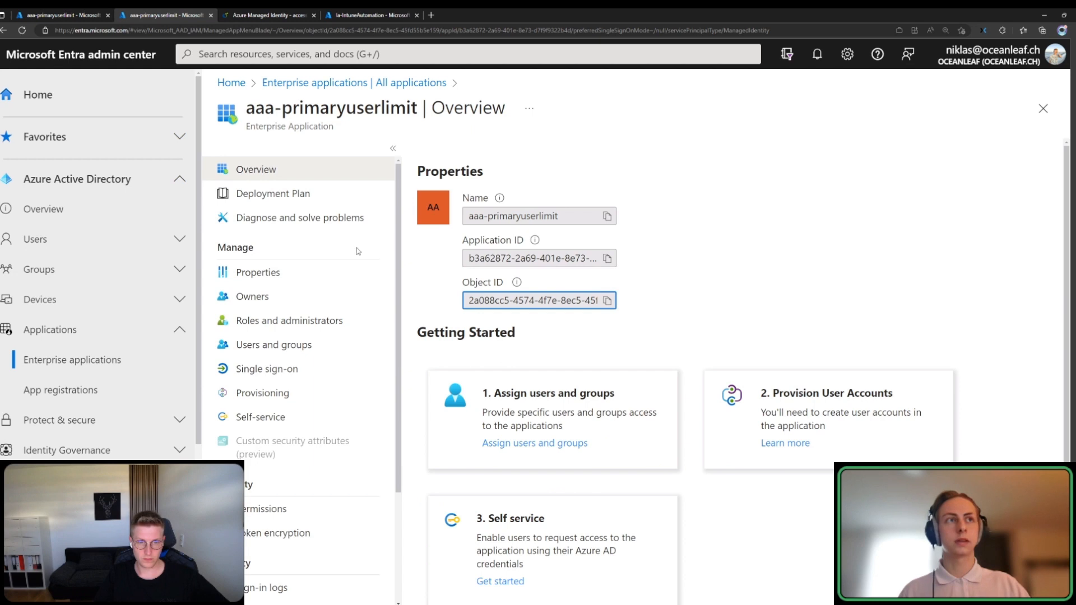
scroll(down, 3)
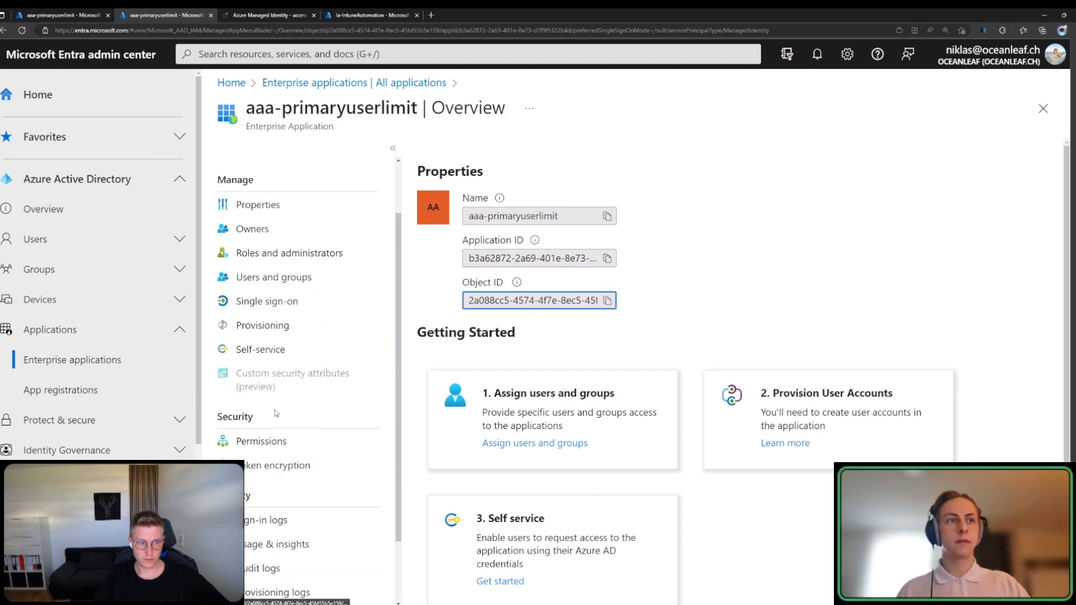
click(261, 440)
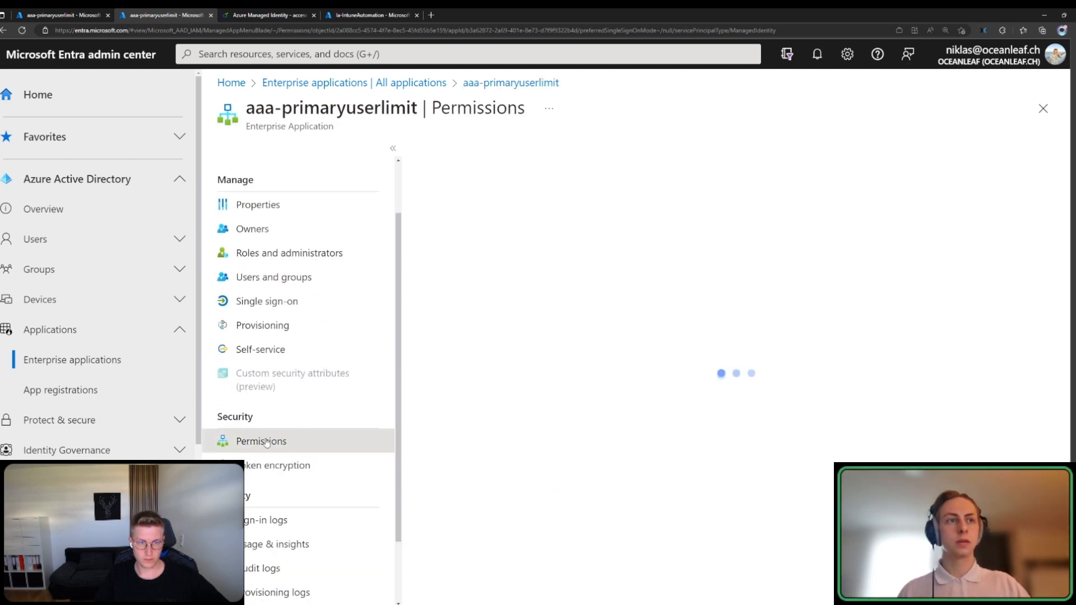
click(261, 440)
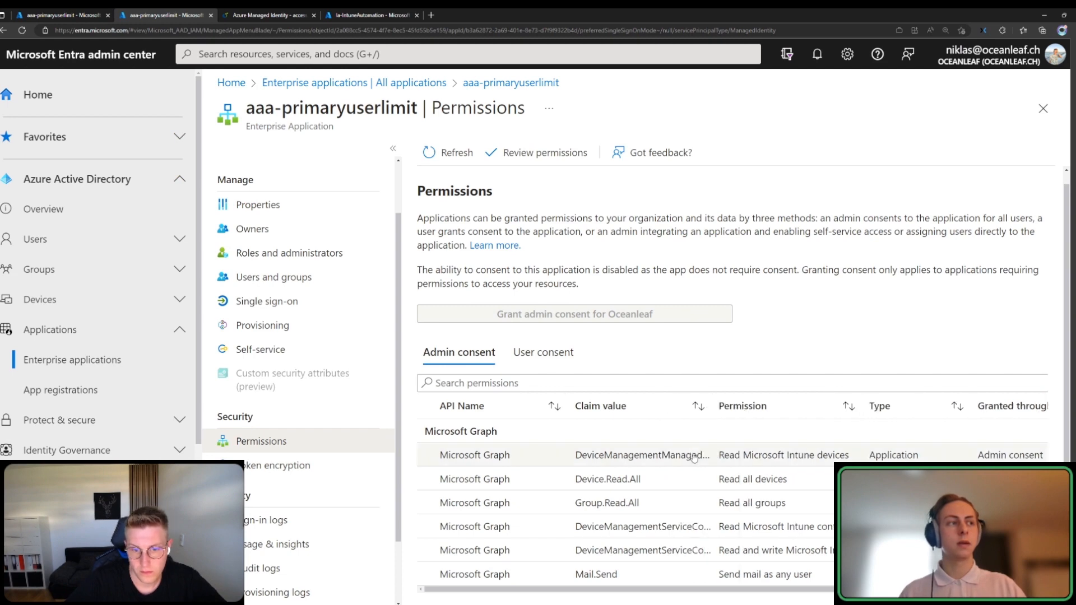
mouse_move(641, 454)
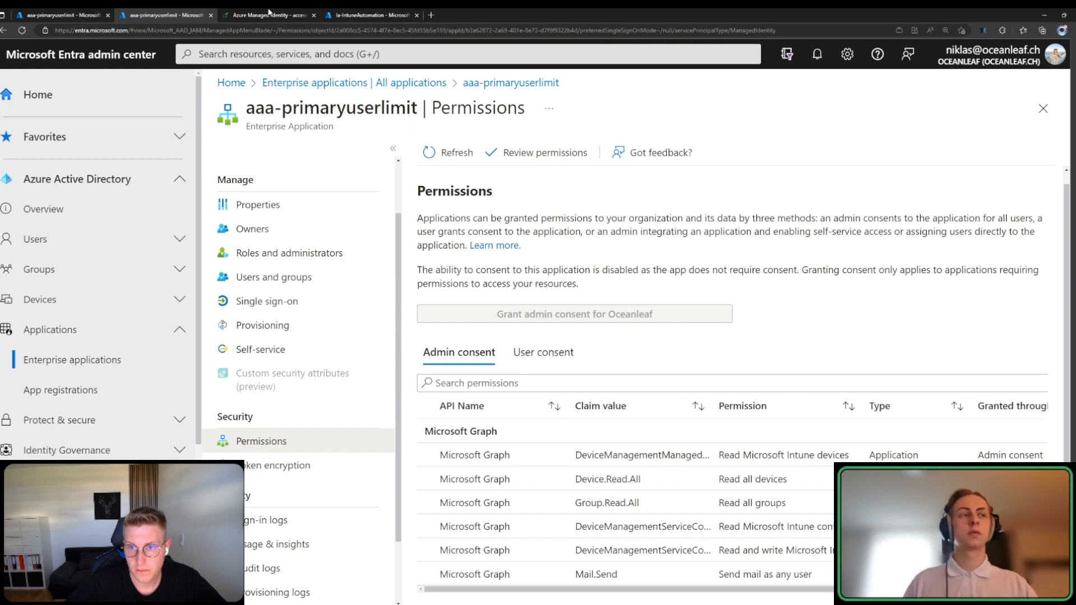
click(268, 15)
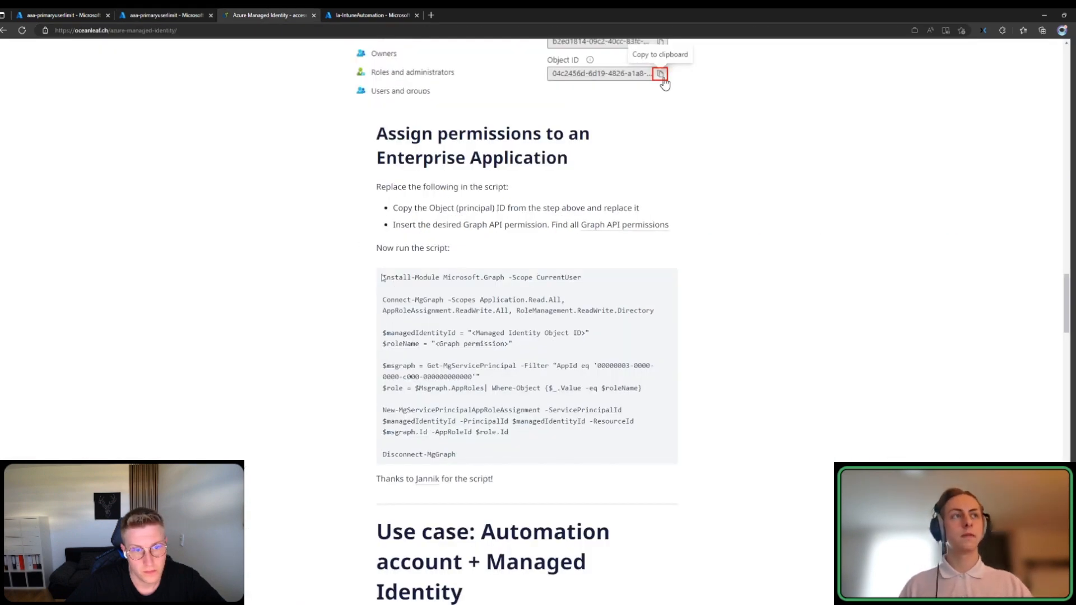
drag(383, 277, 456, 454)
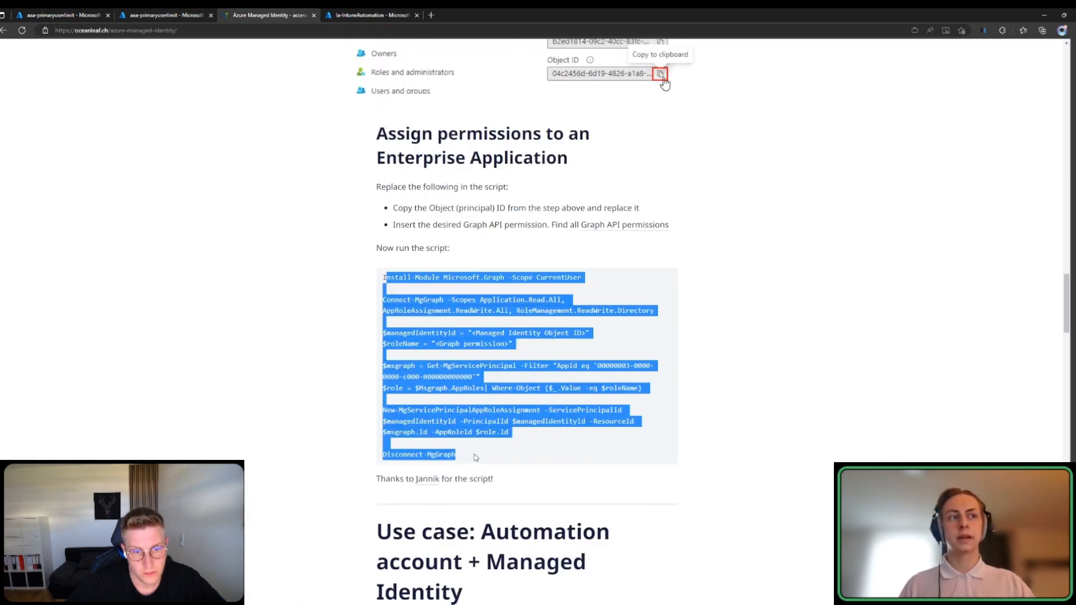
click(347, 436)
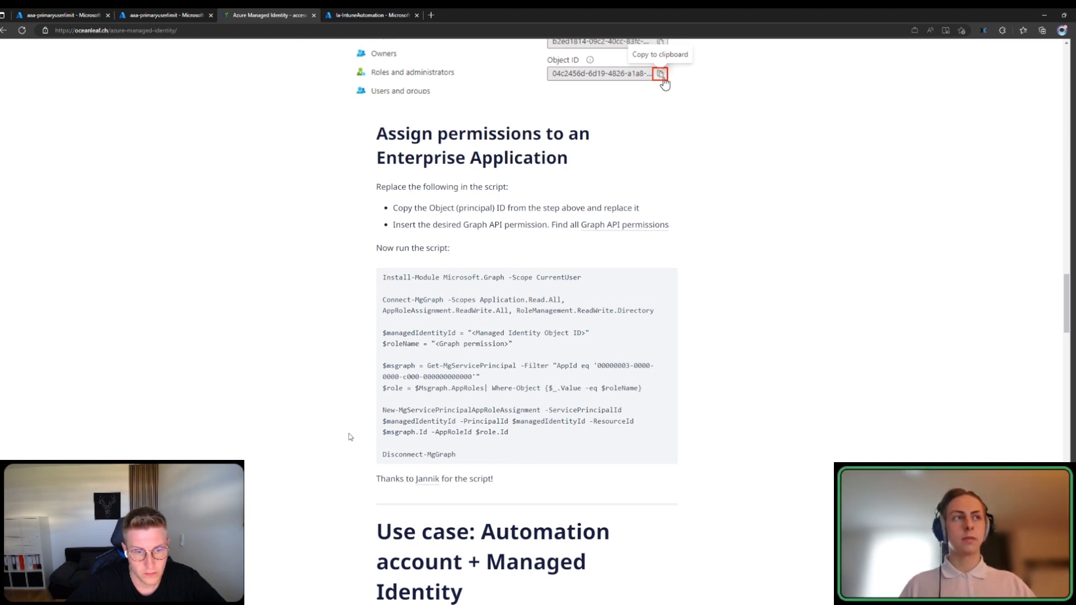
mouse_move(417, 396)
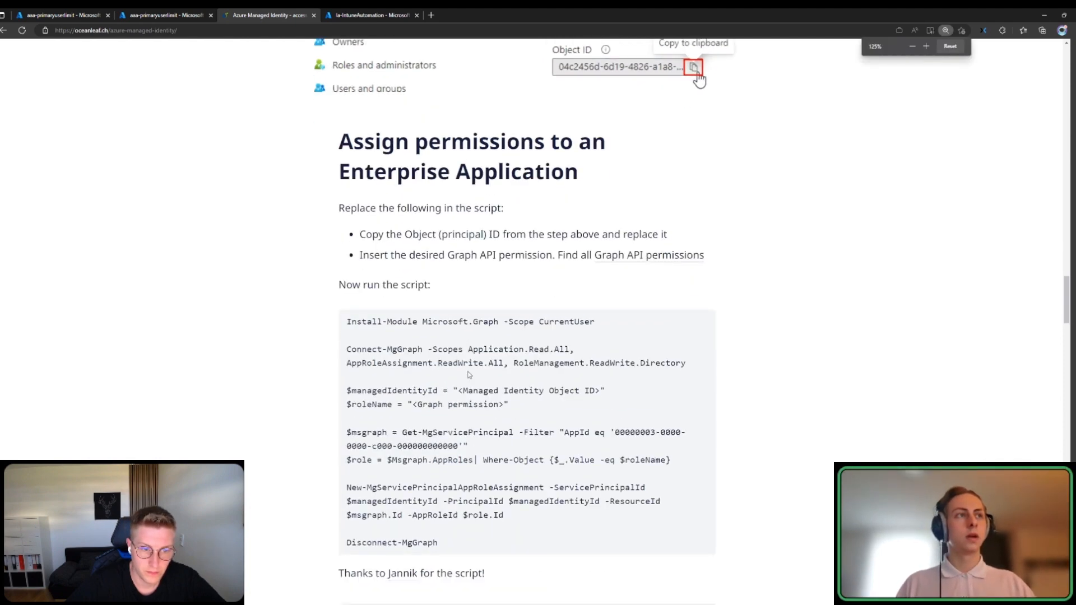
scroll(down, 3)
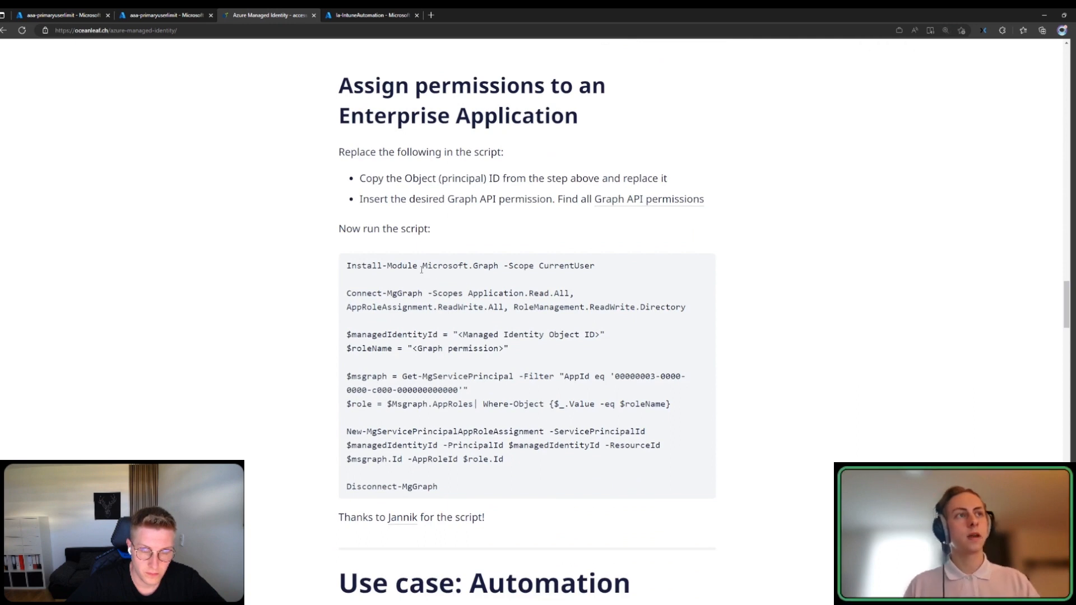
double_click(460, 334)
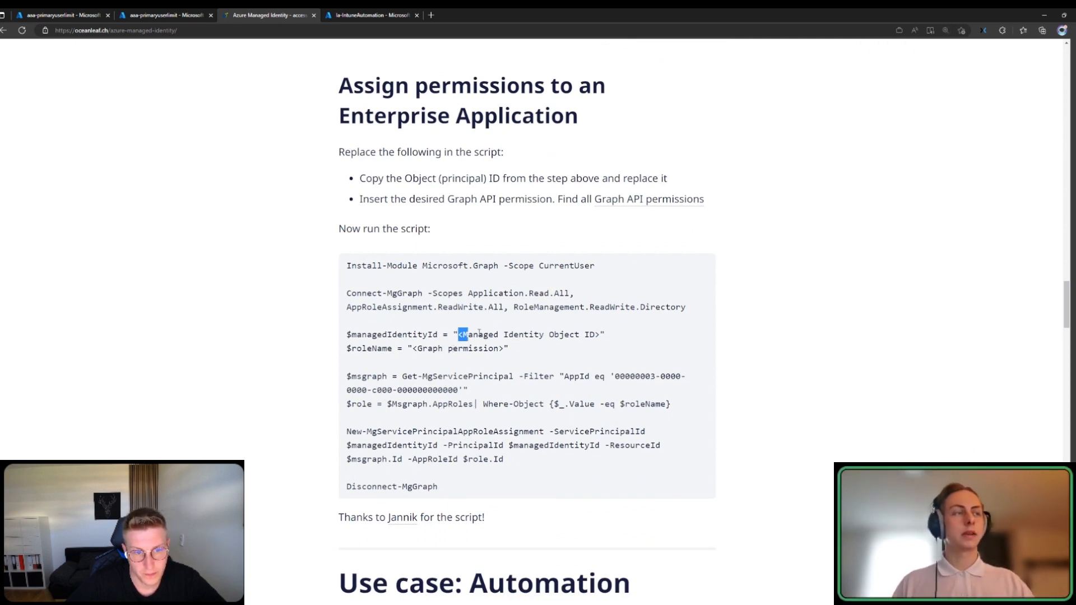
double_click(527, 334)
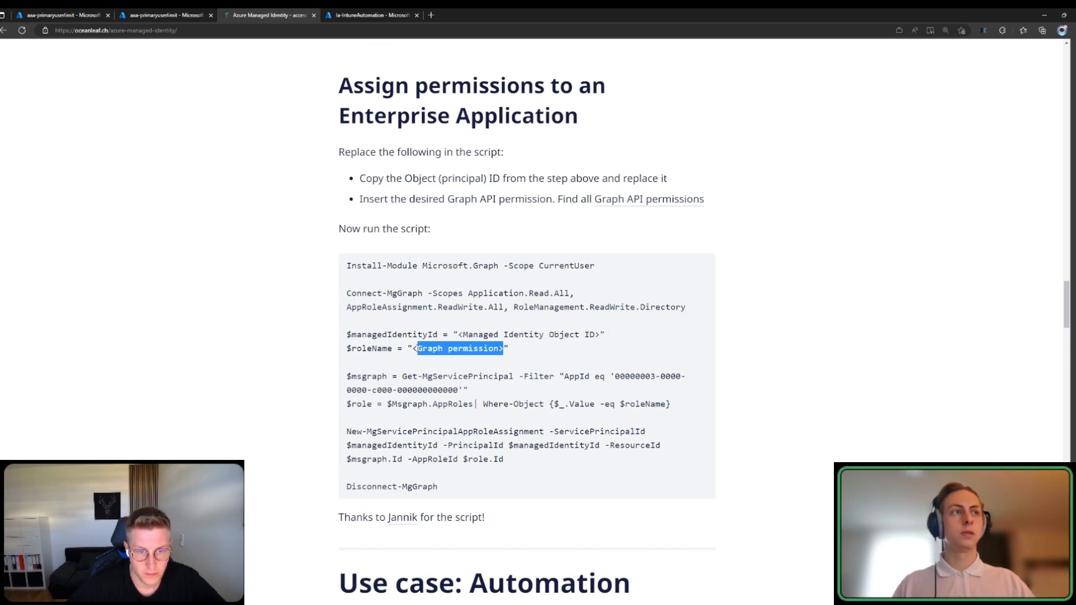
click(449, 386)
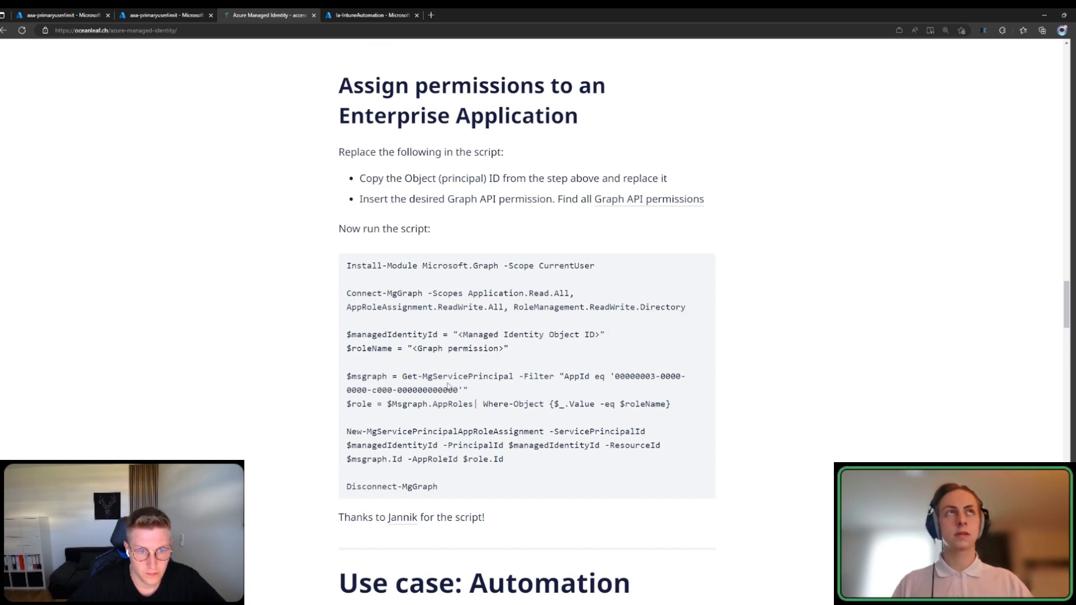
click(165, 15)
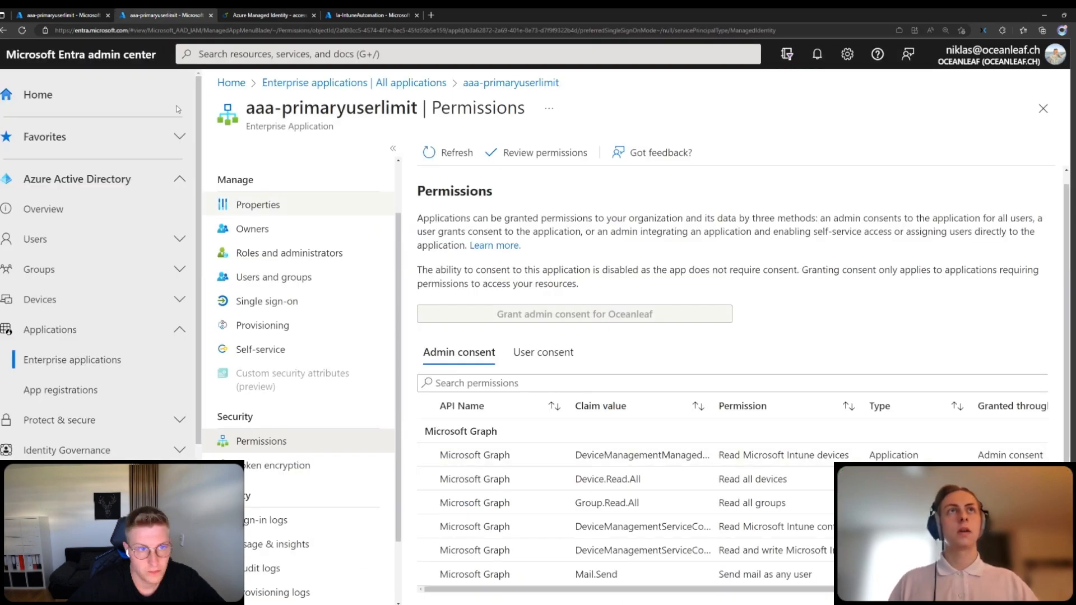
click(372, 15)
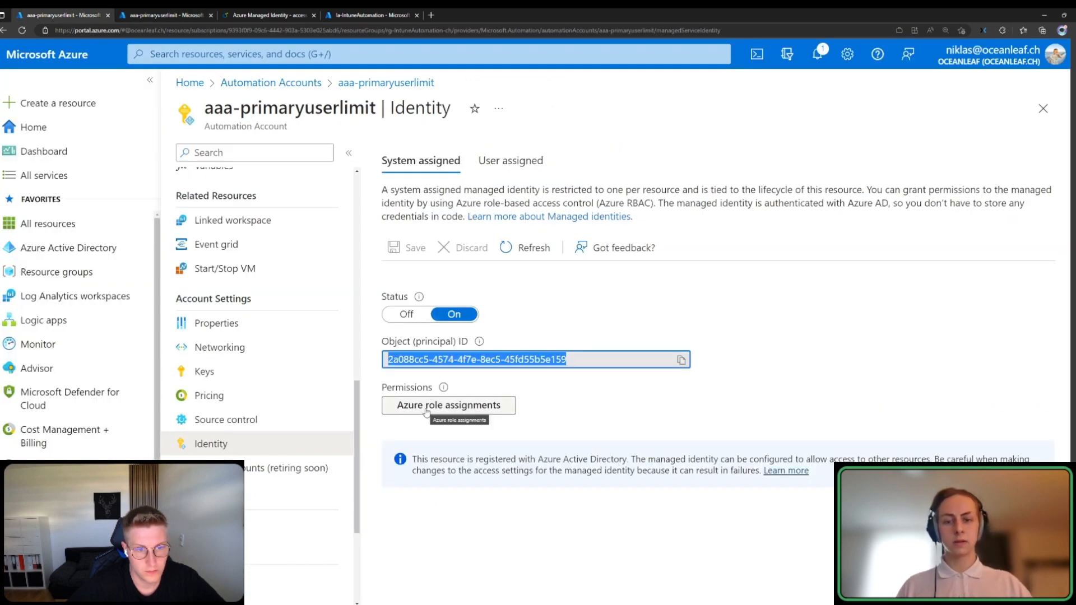
click(448, 404)
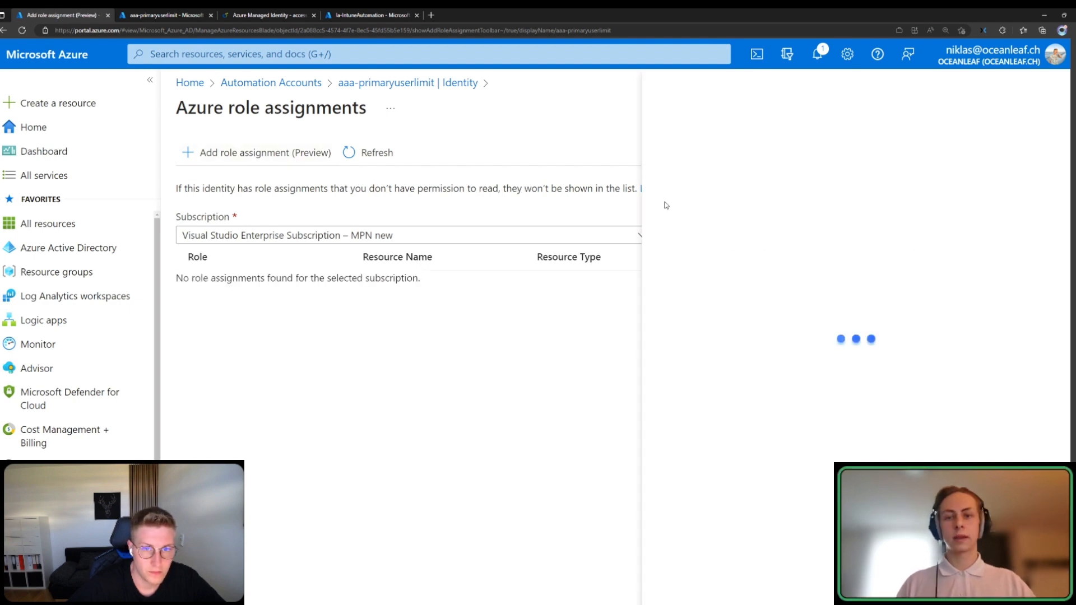
click(262, 153)
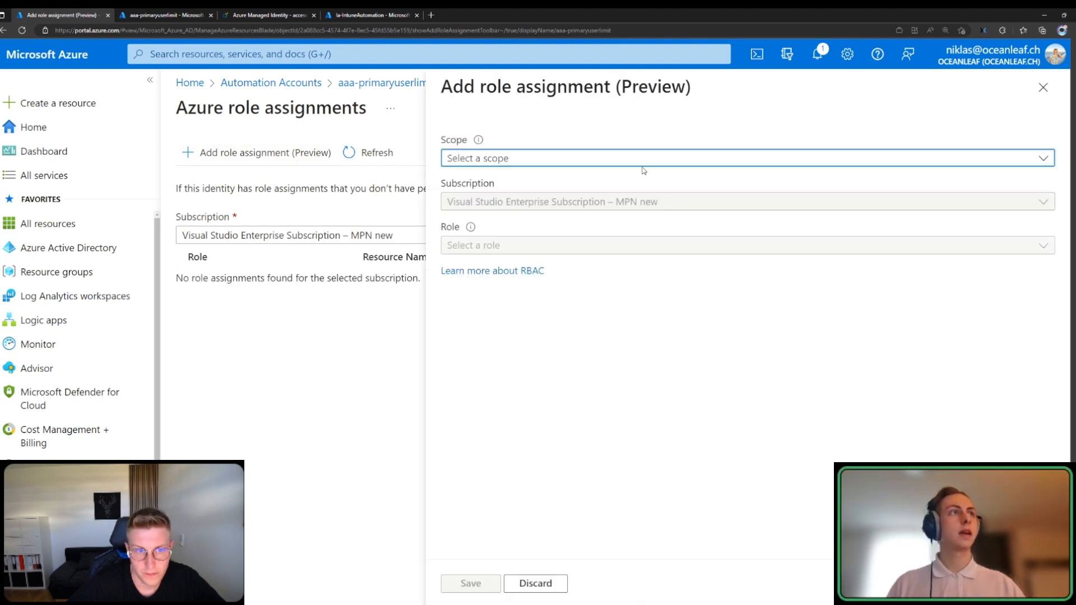
click(744, 158)
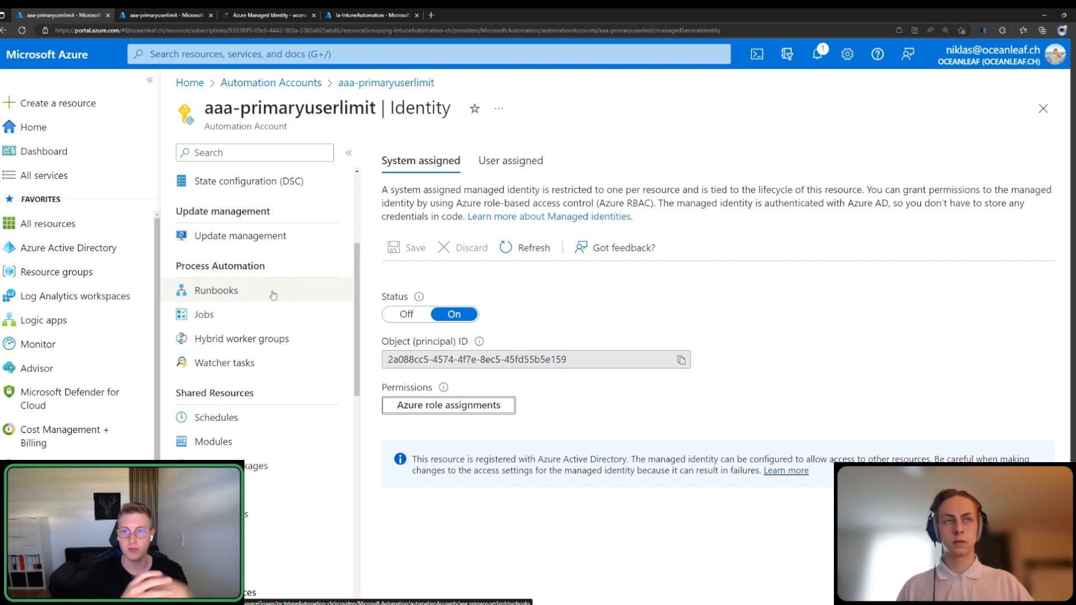
Review the primaryuserlimit PowerShell runbook's overview and go back to the account's runbooks list.
click(215, 290)
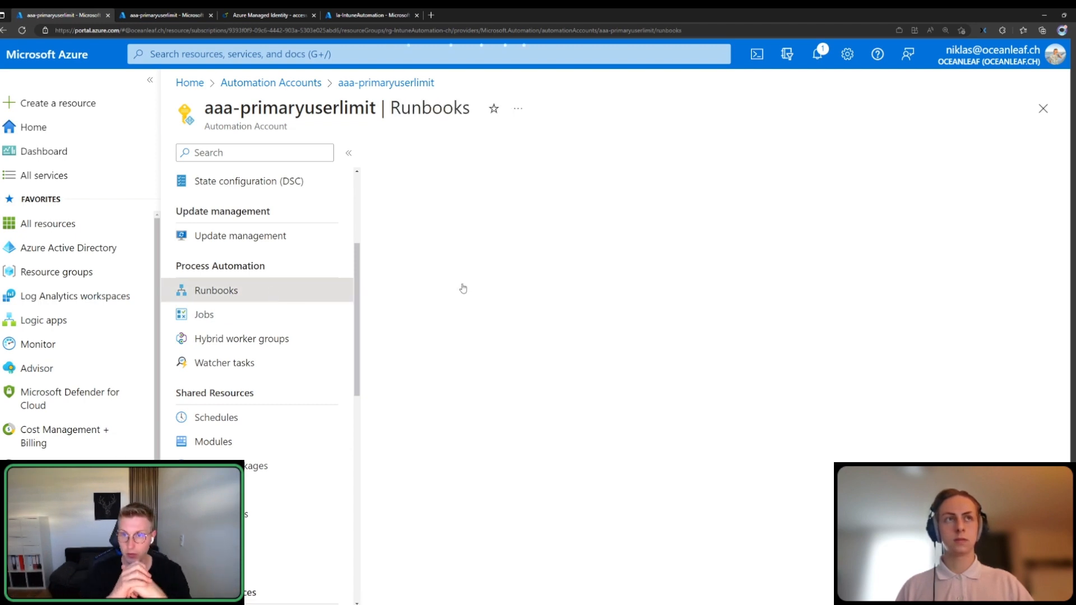
click(215, 290)
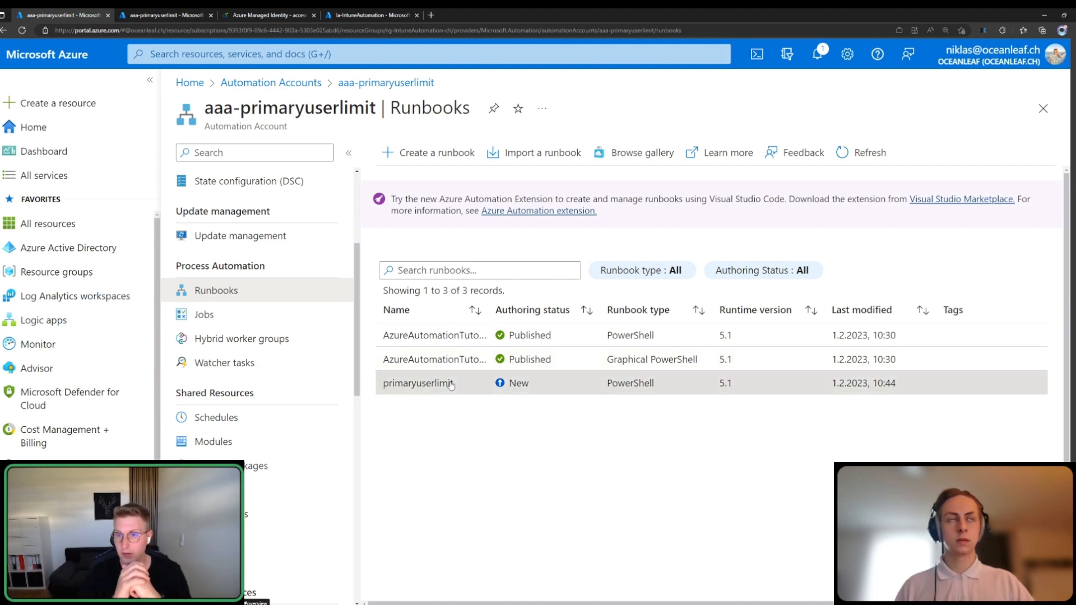
click(423, 383)
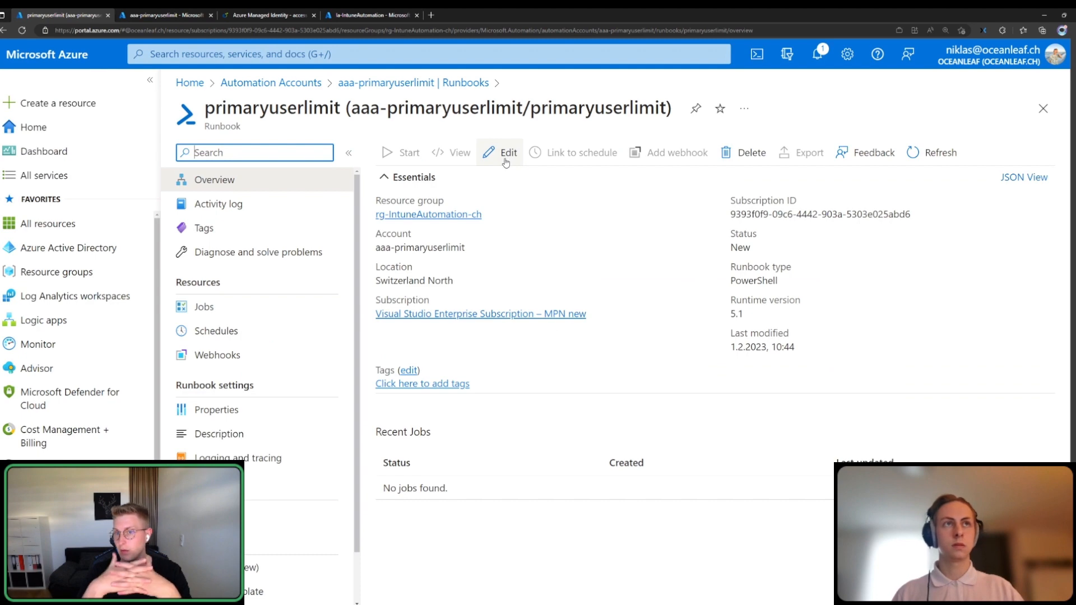
click(507, 152)
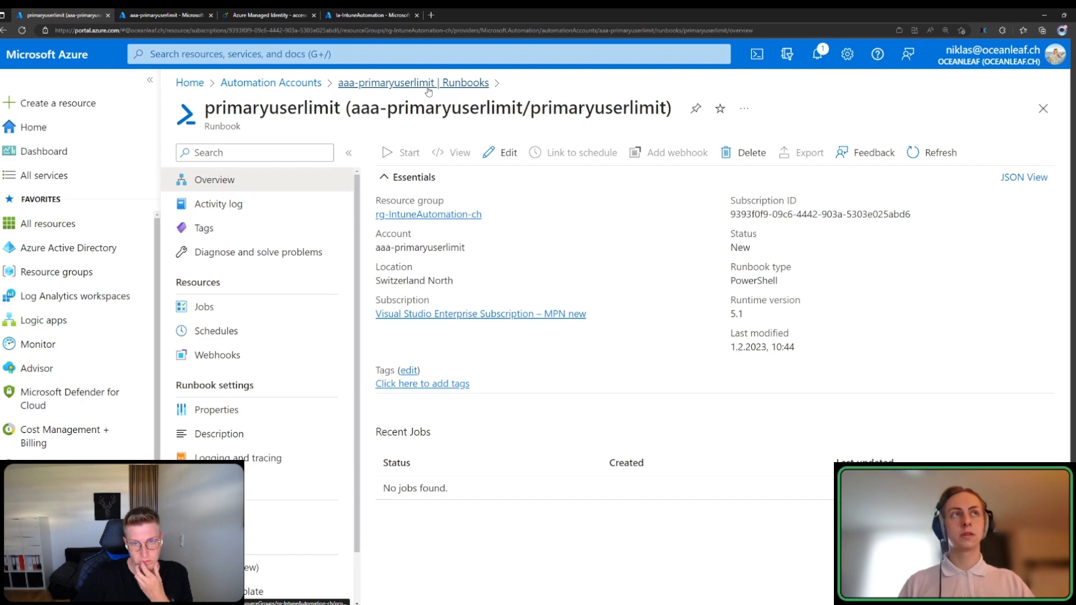
click(412, 82)
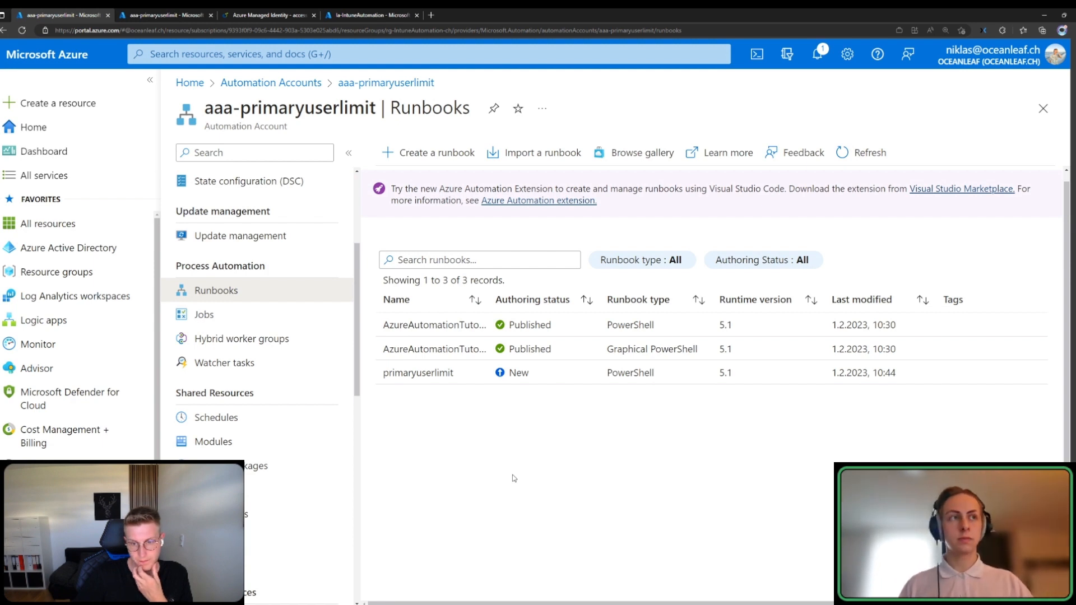
Show the account's Modules page under Shared Resources, listing 180 modules such as Az.Accounts.
scroll(down, 3)
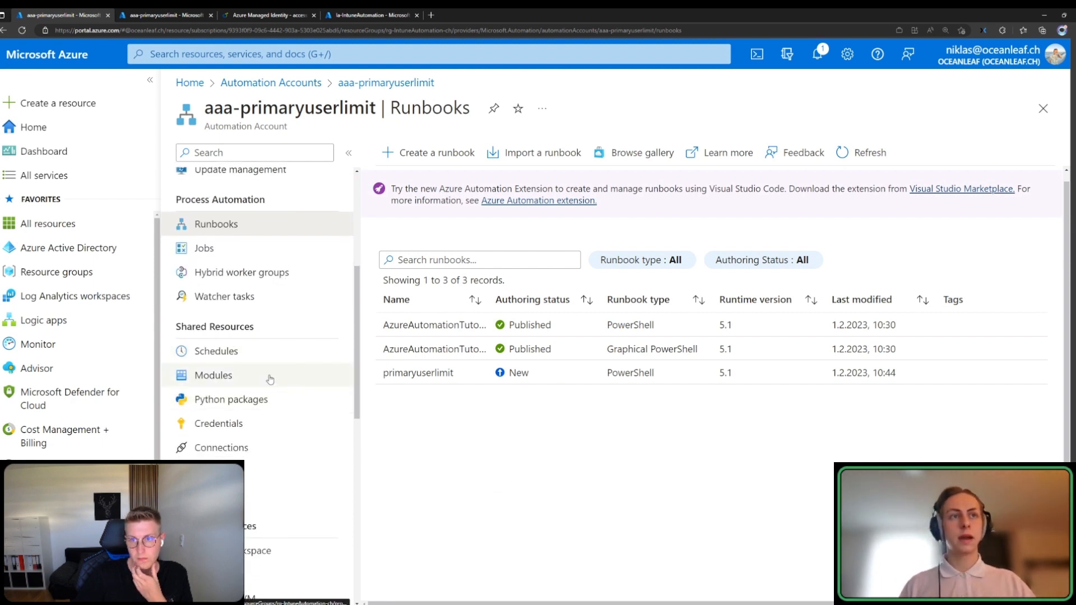
click(213, 375)
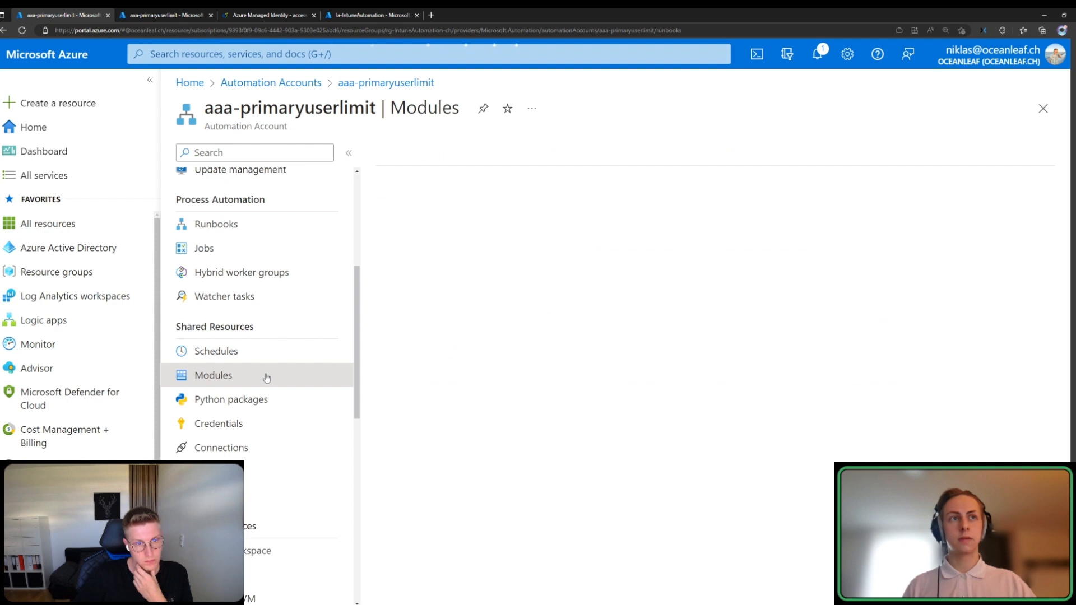
click(213, 376)
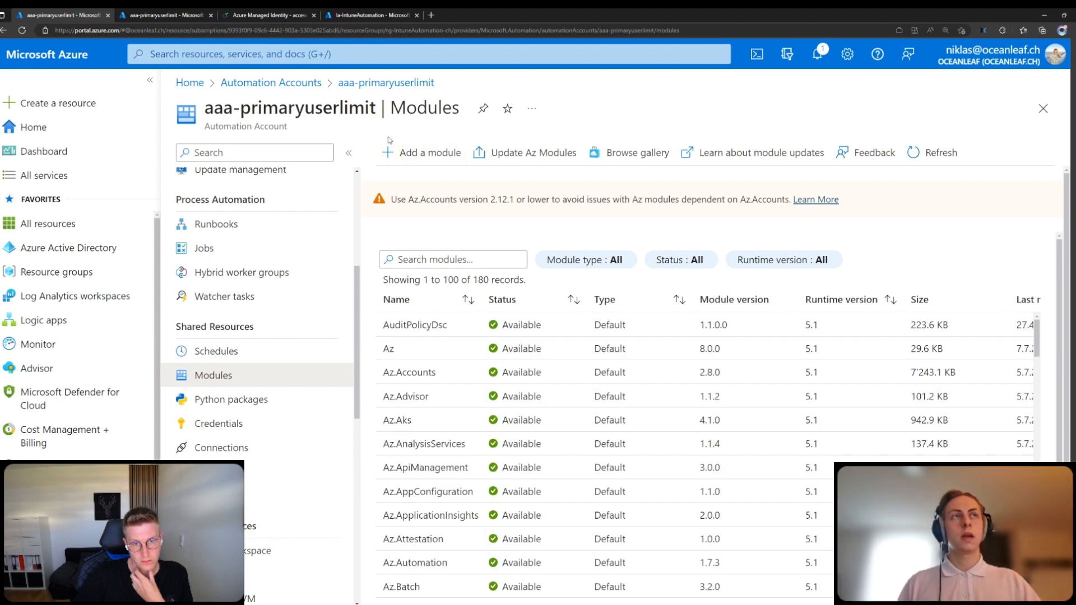
Scroll the oceanleaf.ch article to its 'Deep dive: environmental variables' section on getting a Graph token.
click(268, 14)
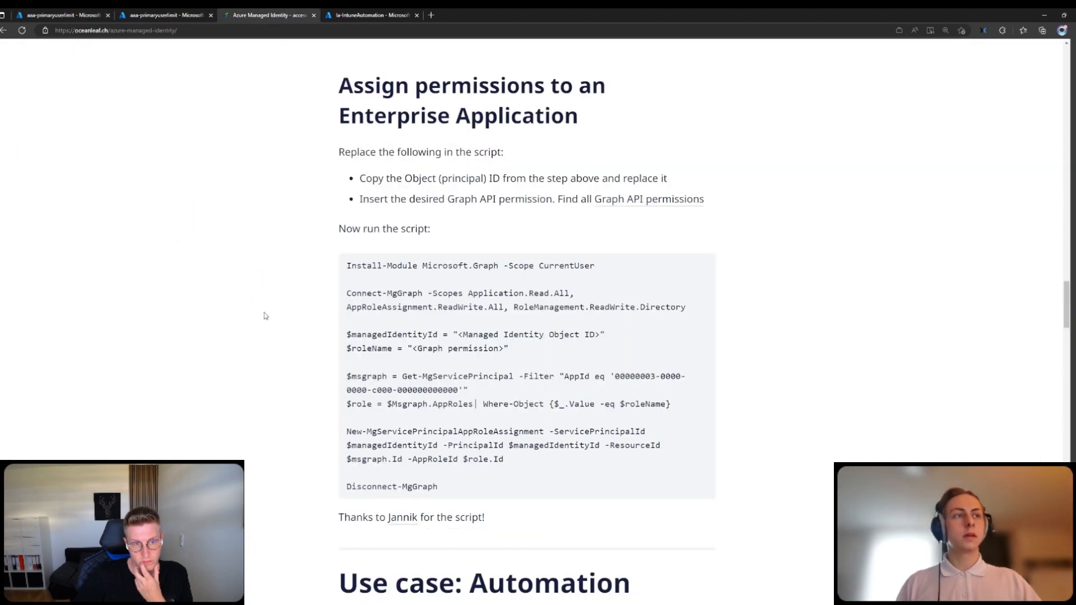
scroll(down, 3)
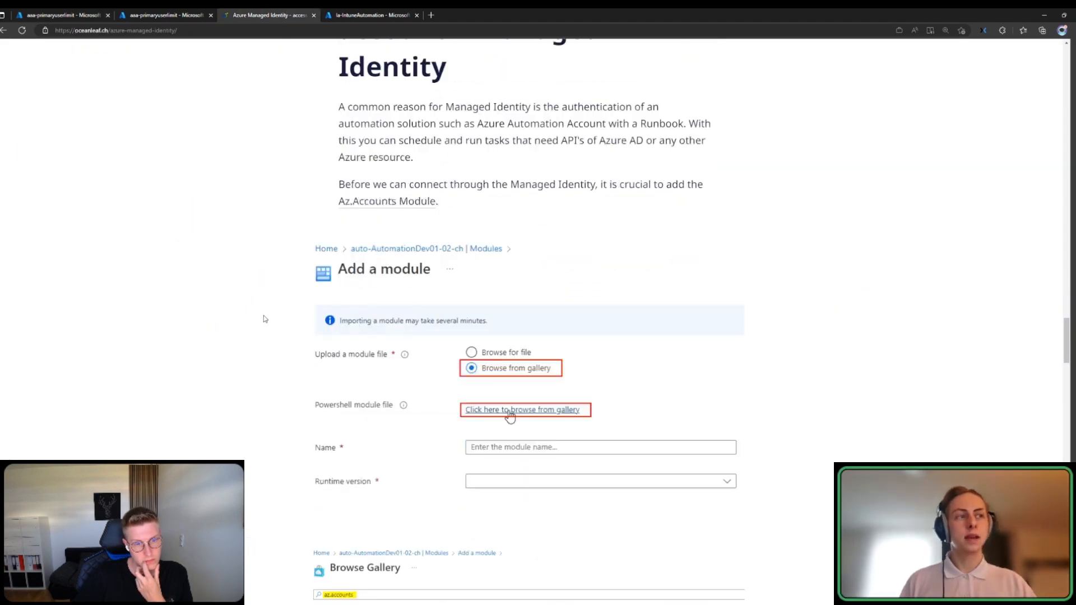
scroll(down, 3)
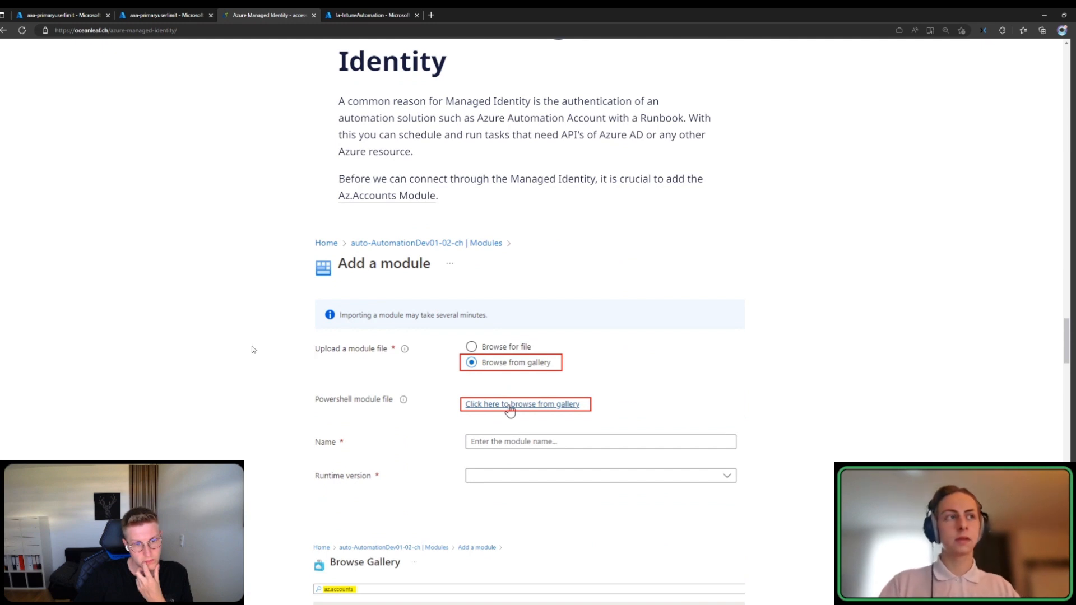
scroll(down, 3)
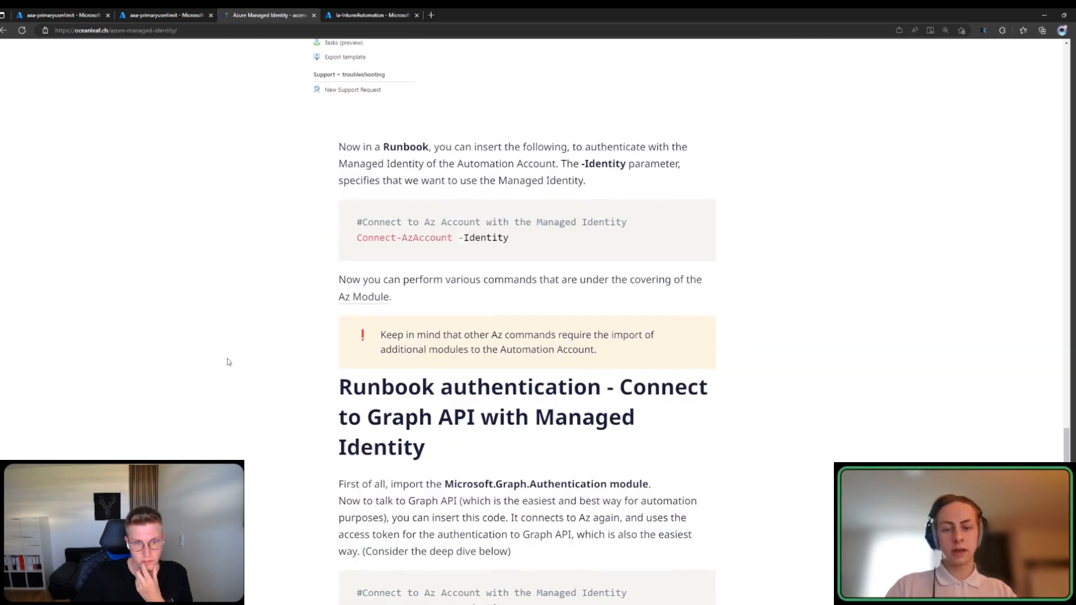
scroll(down, 3)
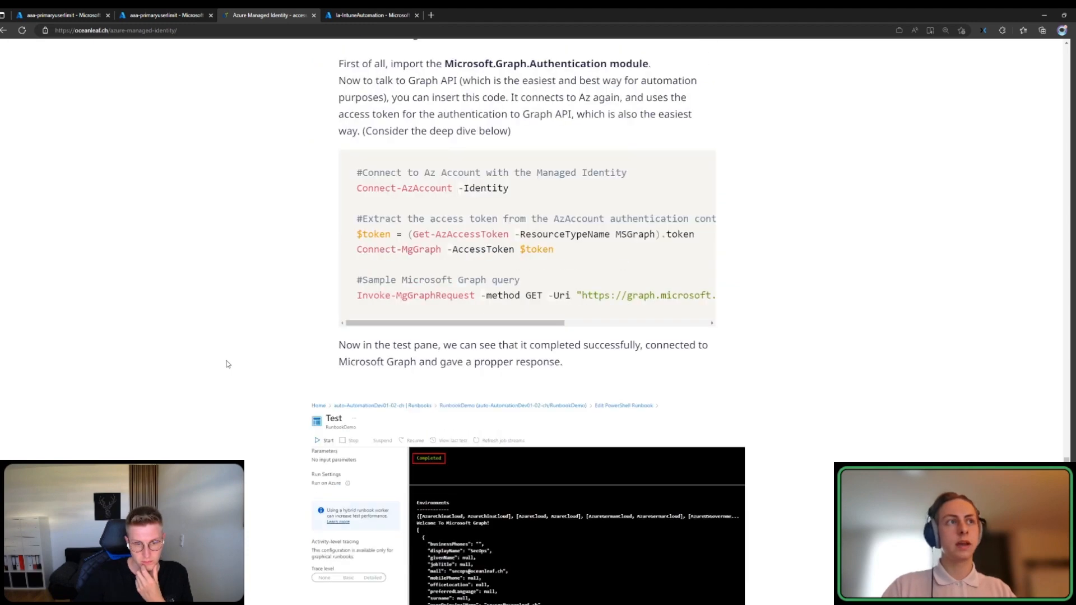
scroll(down, 3)
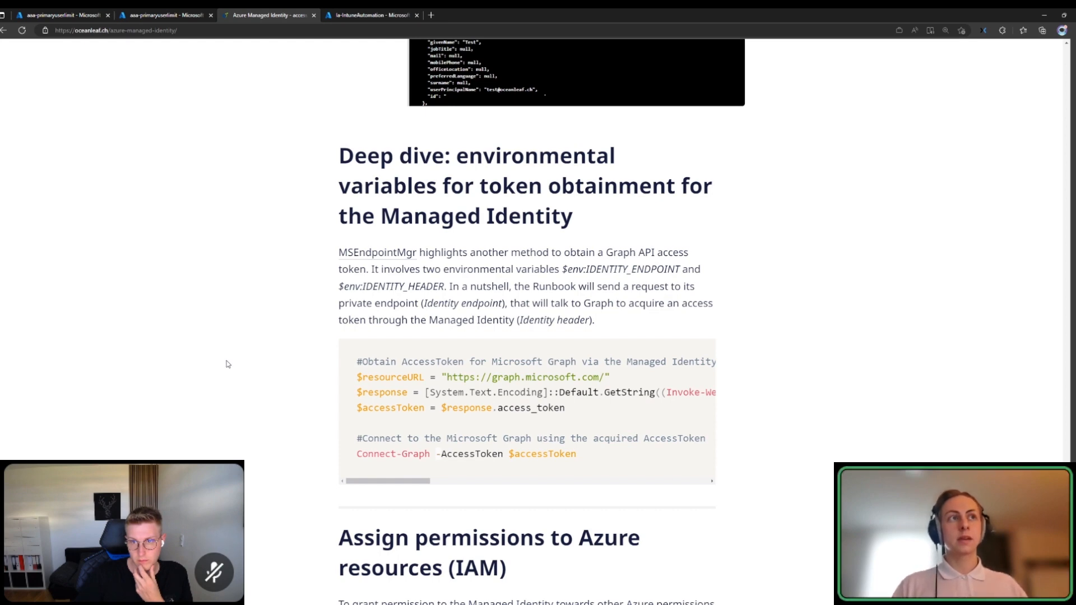
mouse_move(341, 308)
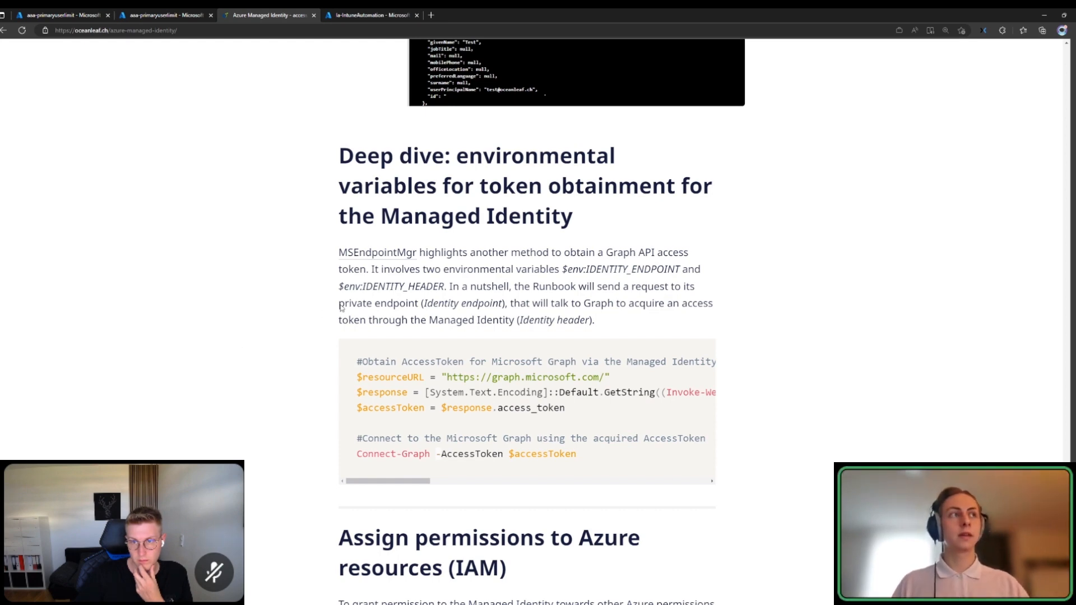
drag(563, 268, 637, 269)
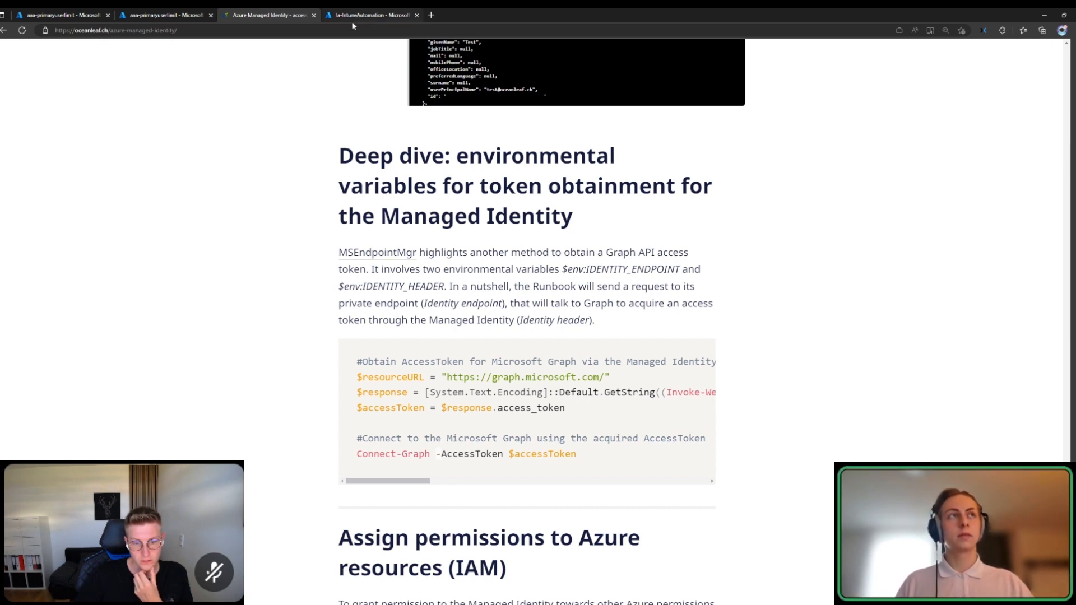
Launch the Logic app designer for the disabled la-IntuneAutomation logic app.
click(371, 15)
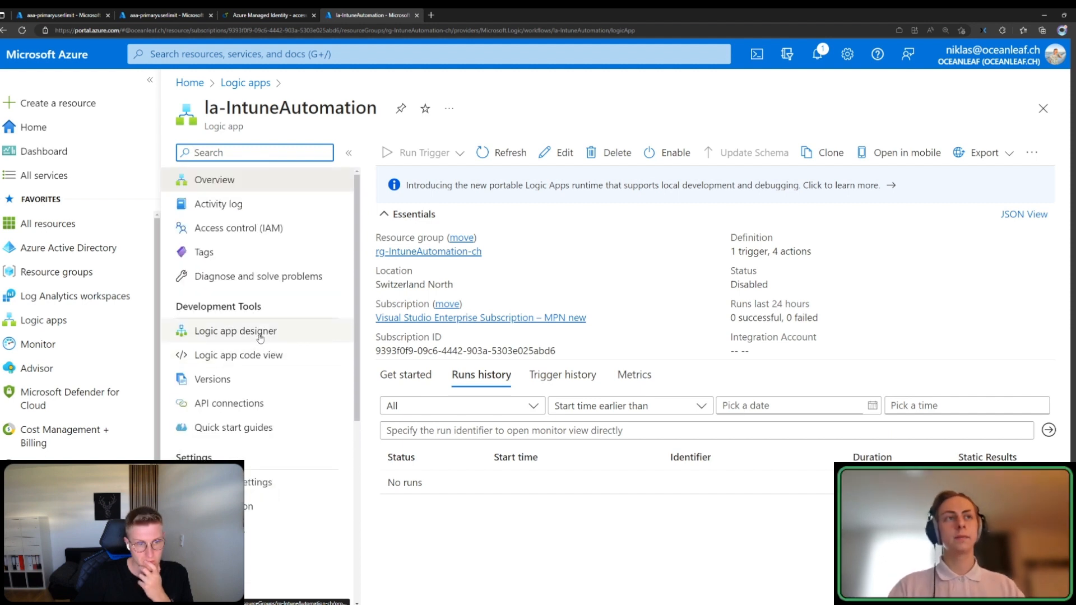
click(236, 331)
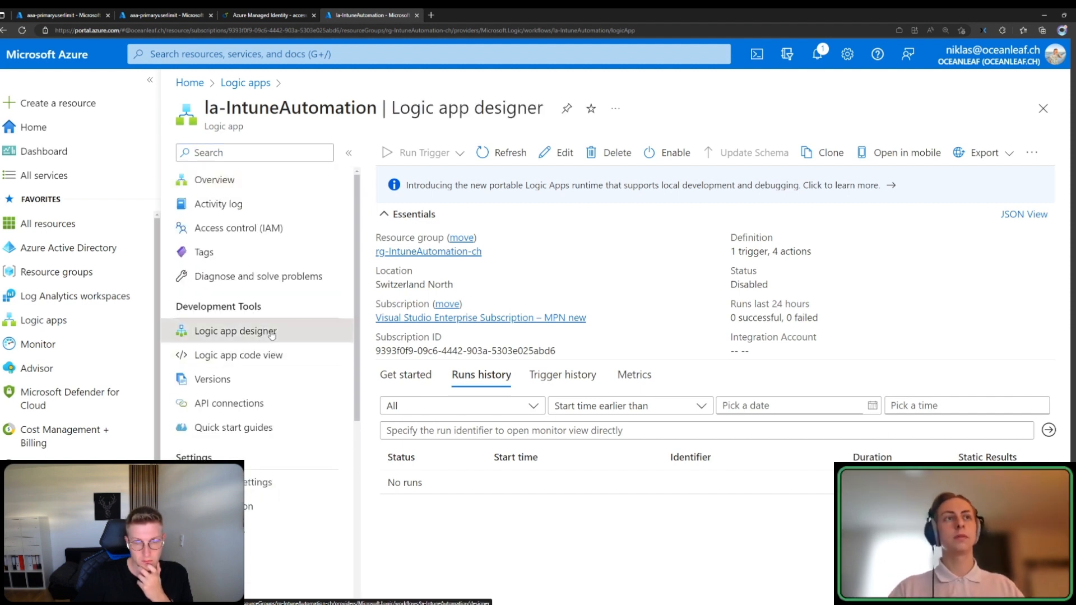
mouse_move(310, 353)
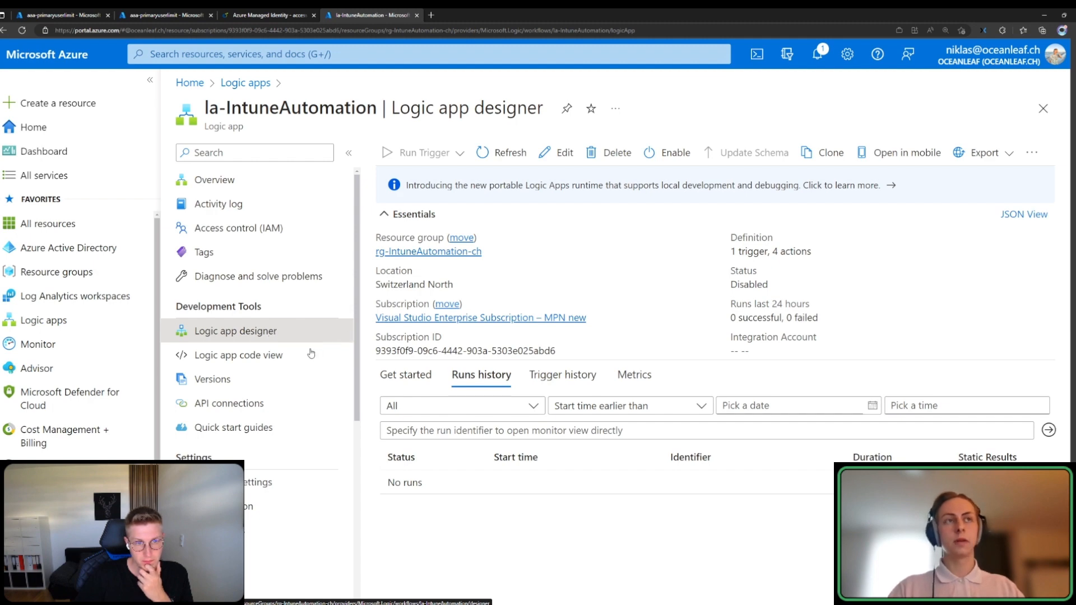
Inspect the daily Recurrence trigger and the HTTP GET to Graph managedDevices using system-assigned managed identity authentication.
click(235, 330)
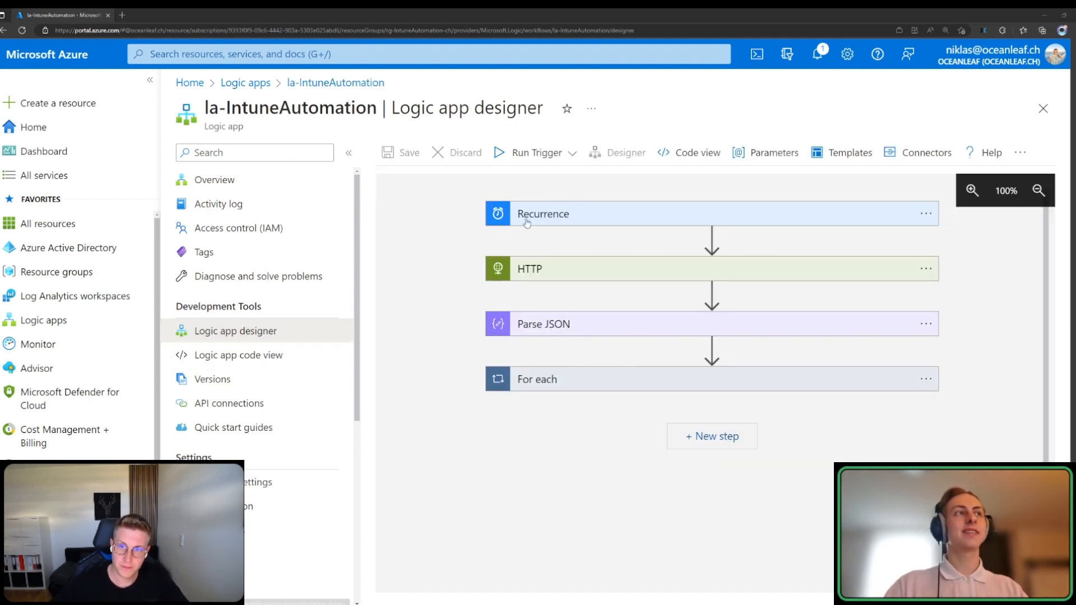
click(543, 213)
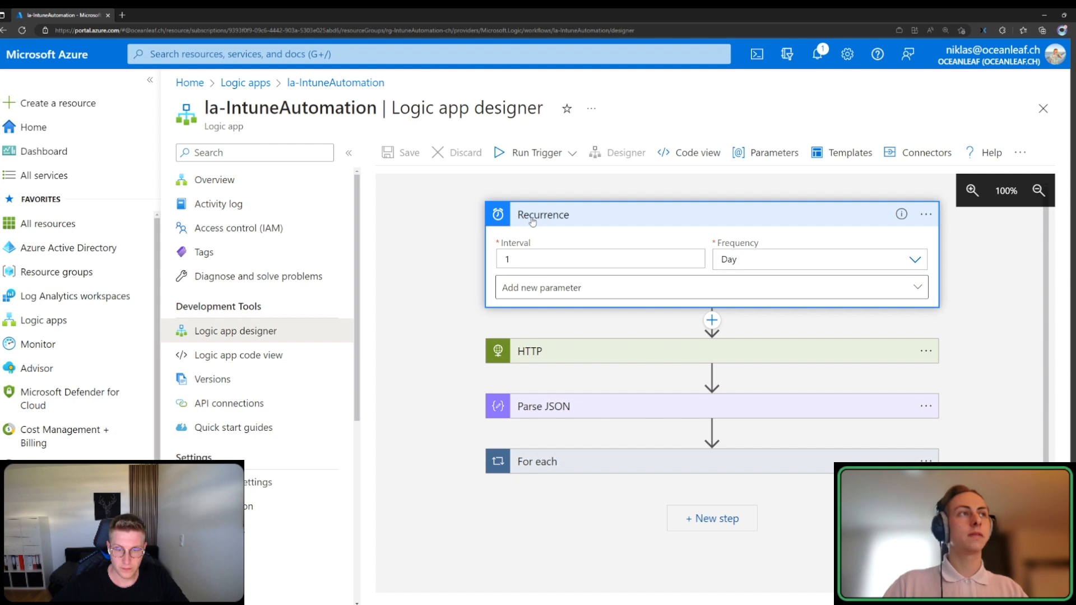
mouse_move(537, 227)
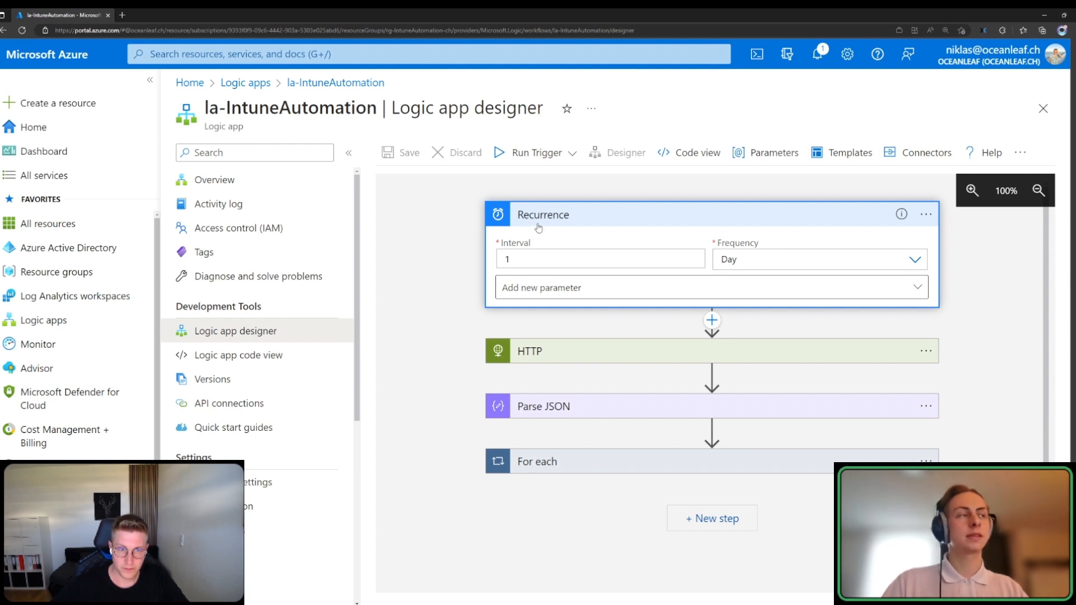
mouse_move(471, 356)
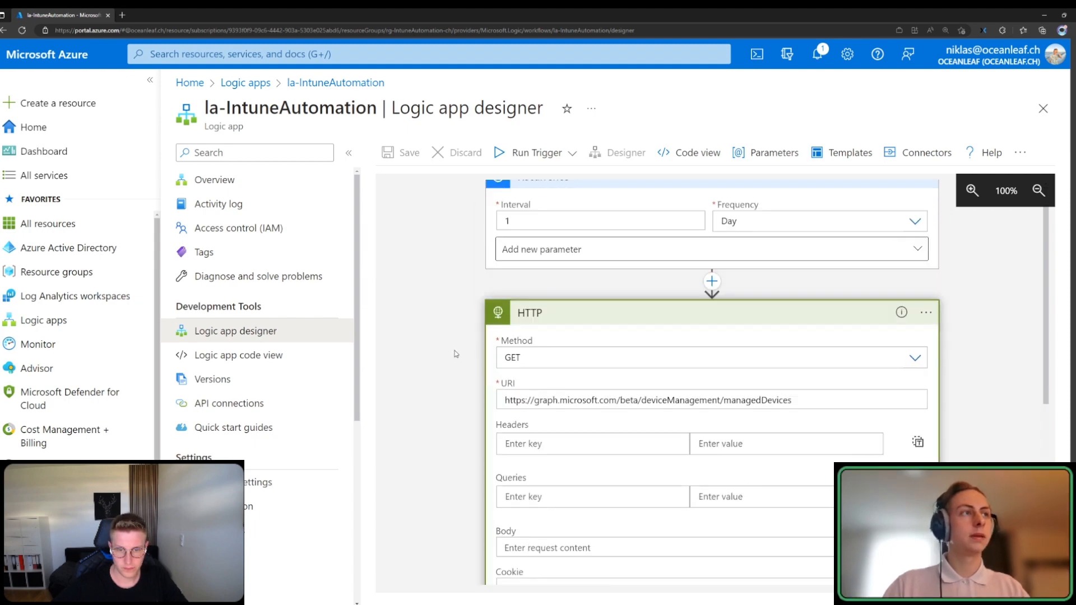
scroll(down, 3)
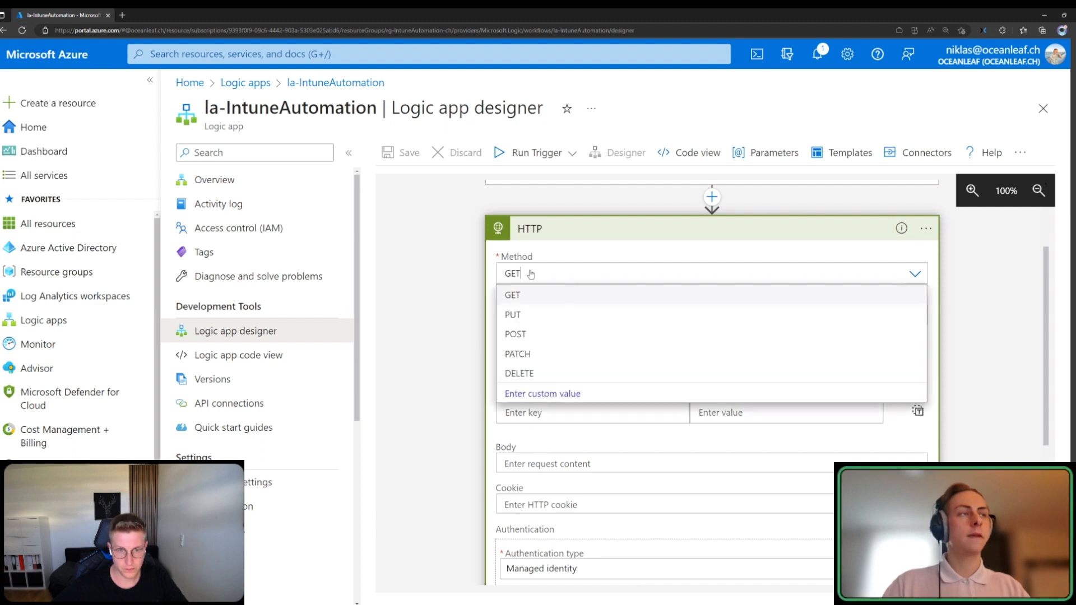
click(512, 295)
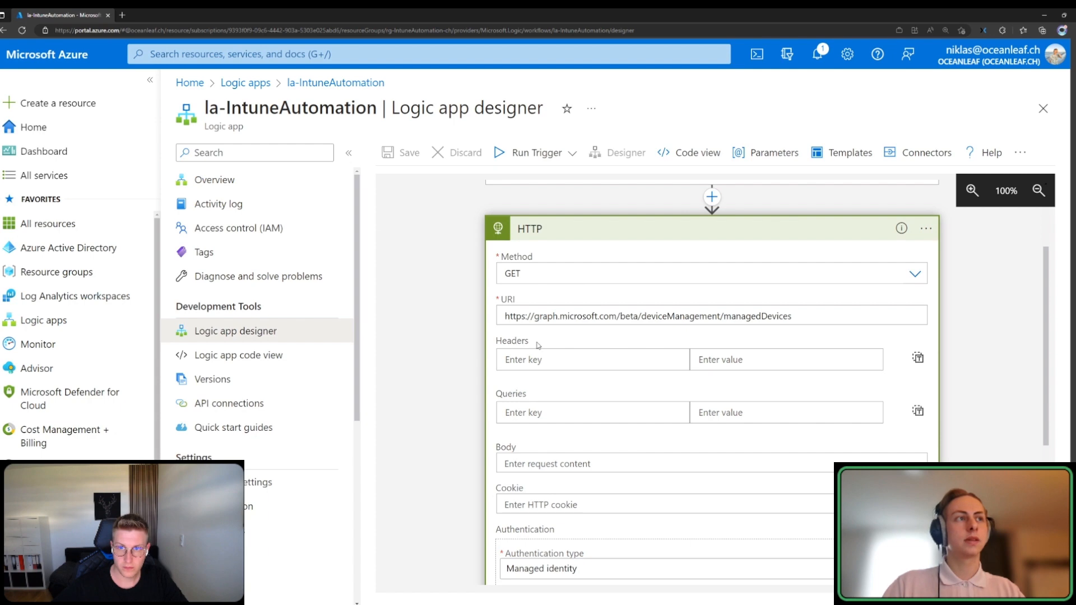
scroll(down, 3)
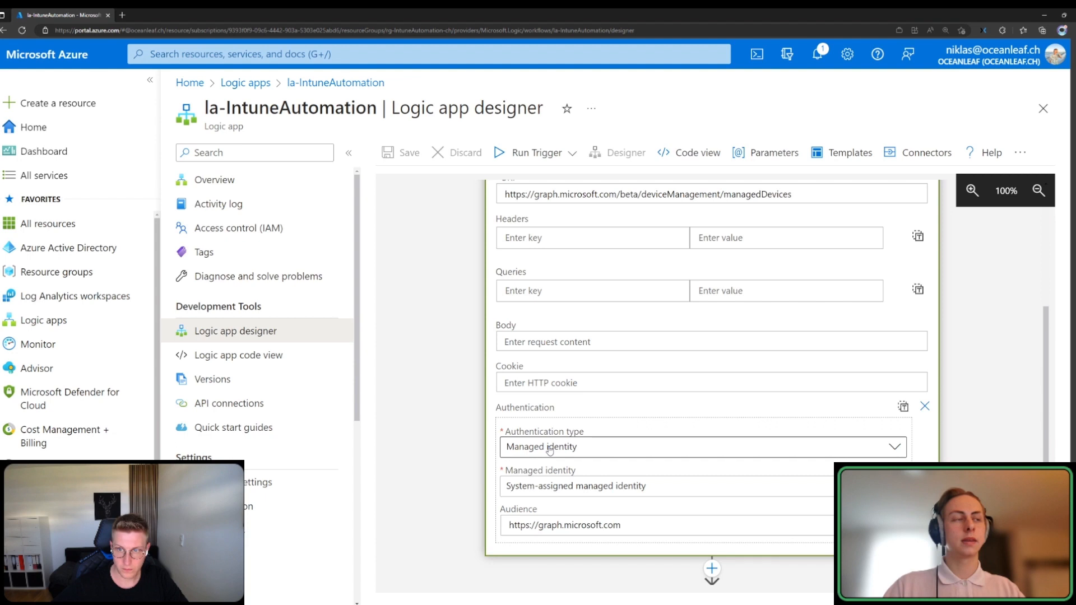
scroll(down, 3)
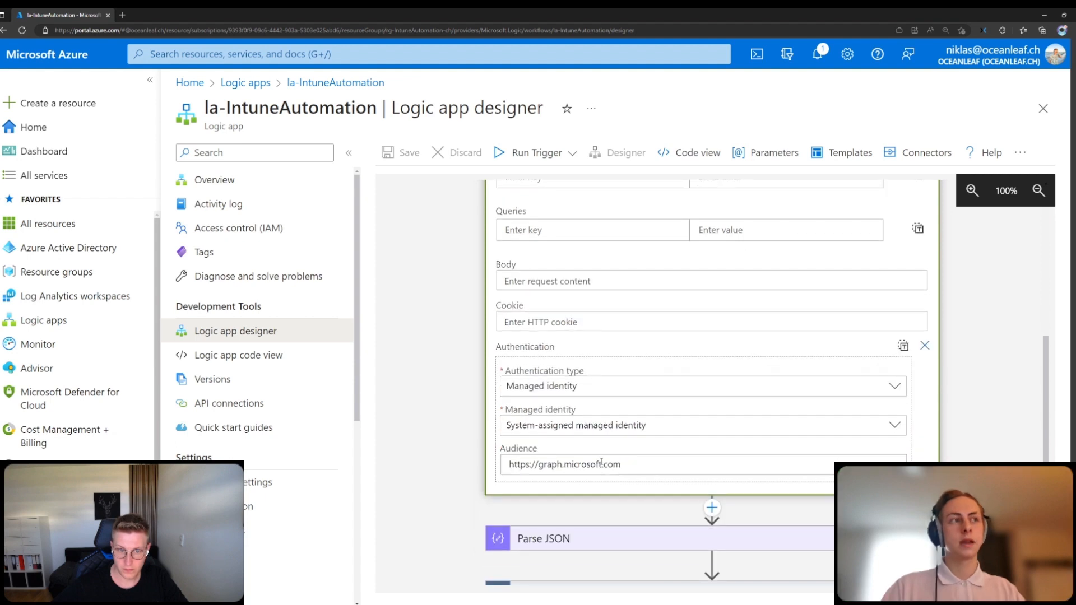
scroll(down, 3)
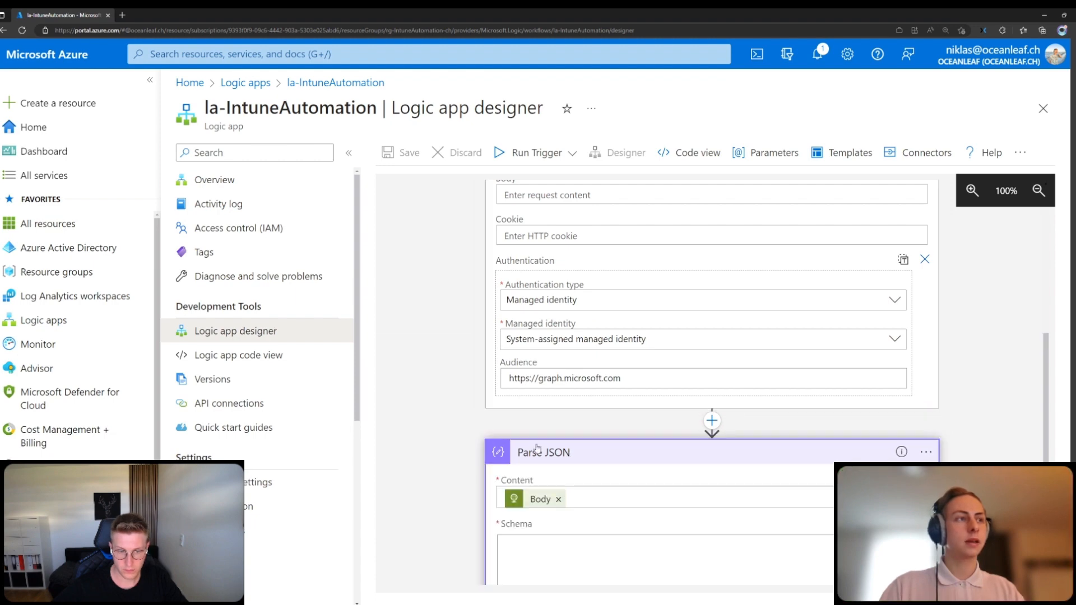
Scroll through the filled Parse JSON schema and expand the For each loop's Connections action showing an invalid connection.
scroll(down, 3)
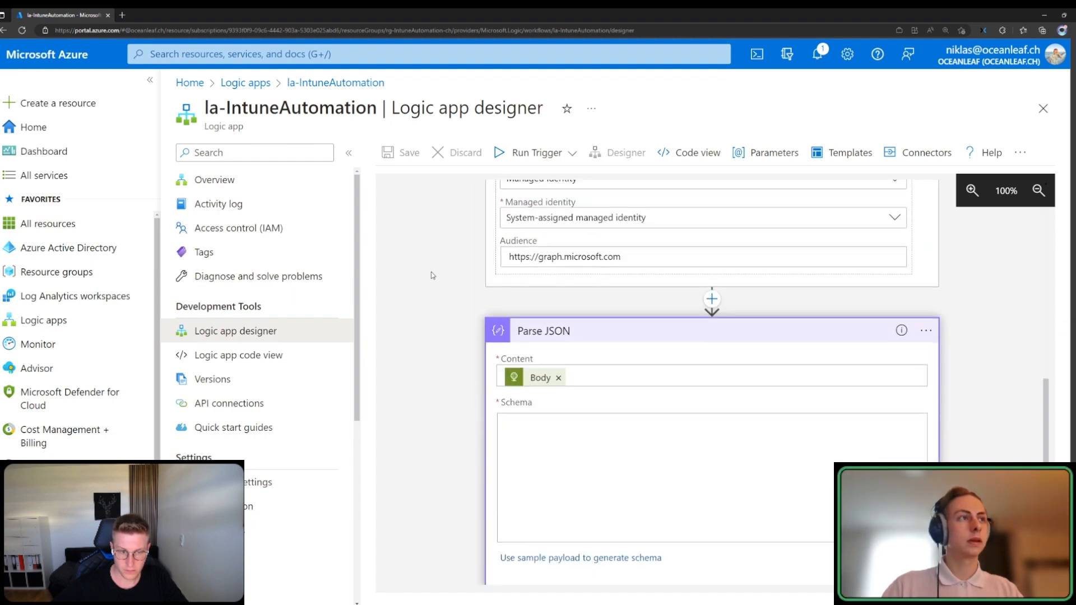
scroll(down, 3)
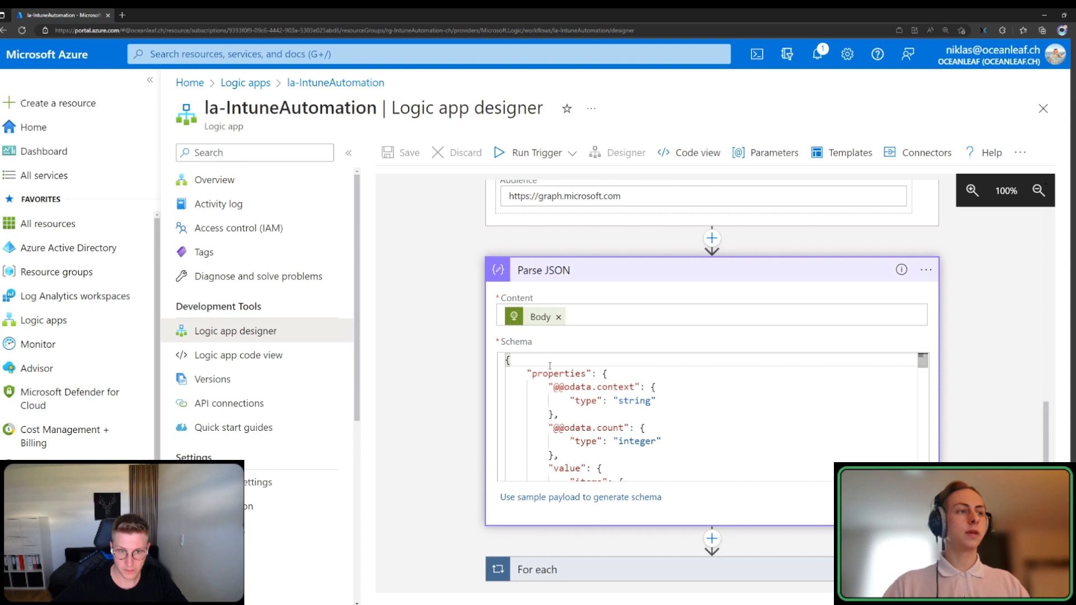
scroll(down, 3)
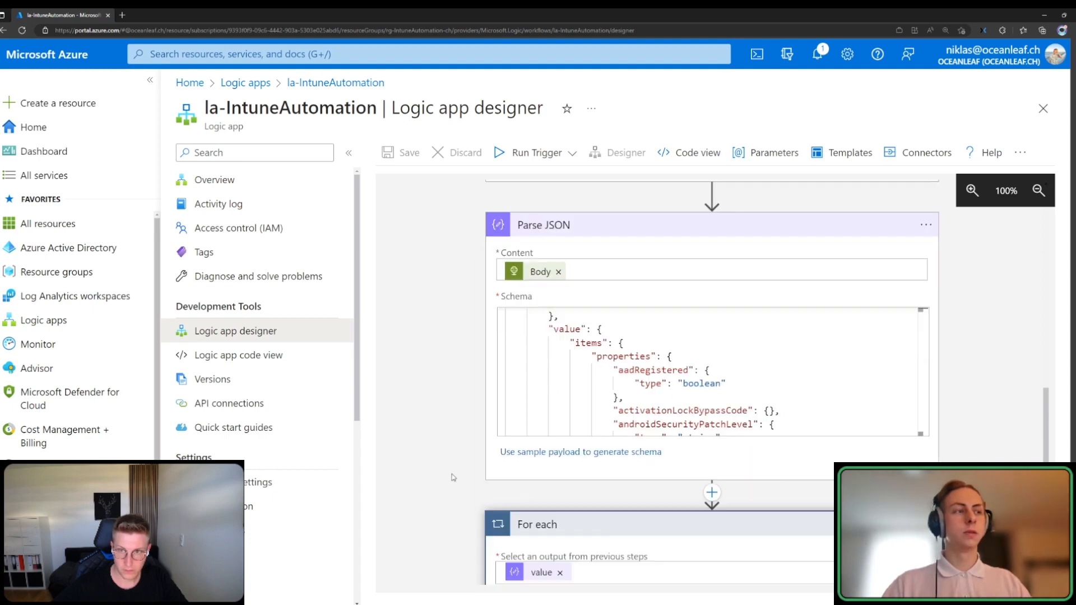
scroll(down, 3)
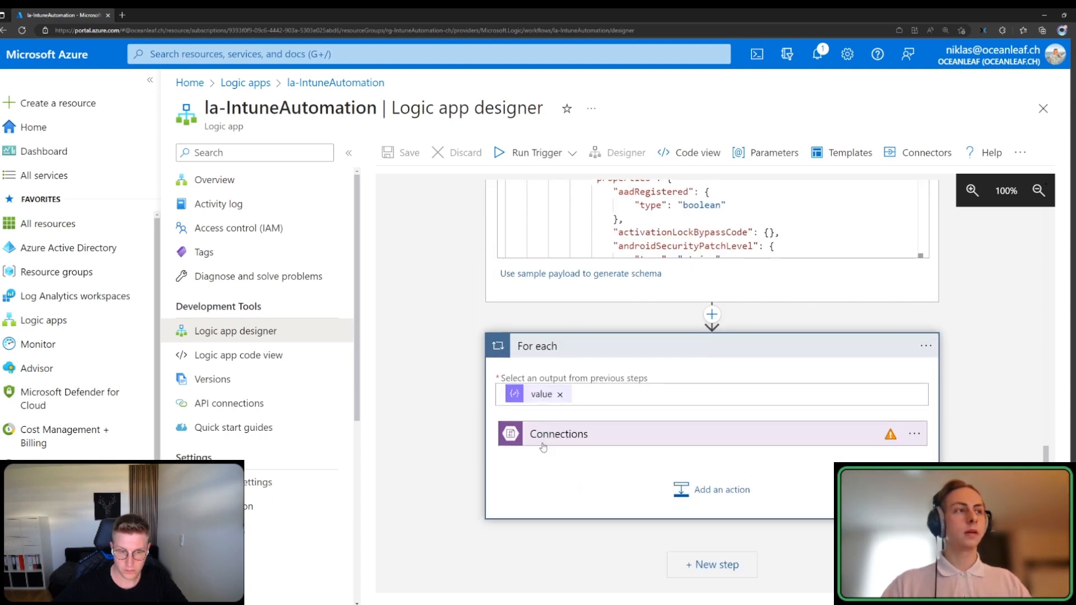
click(557, 434)
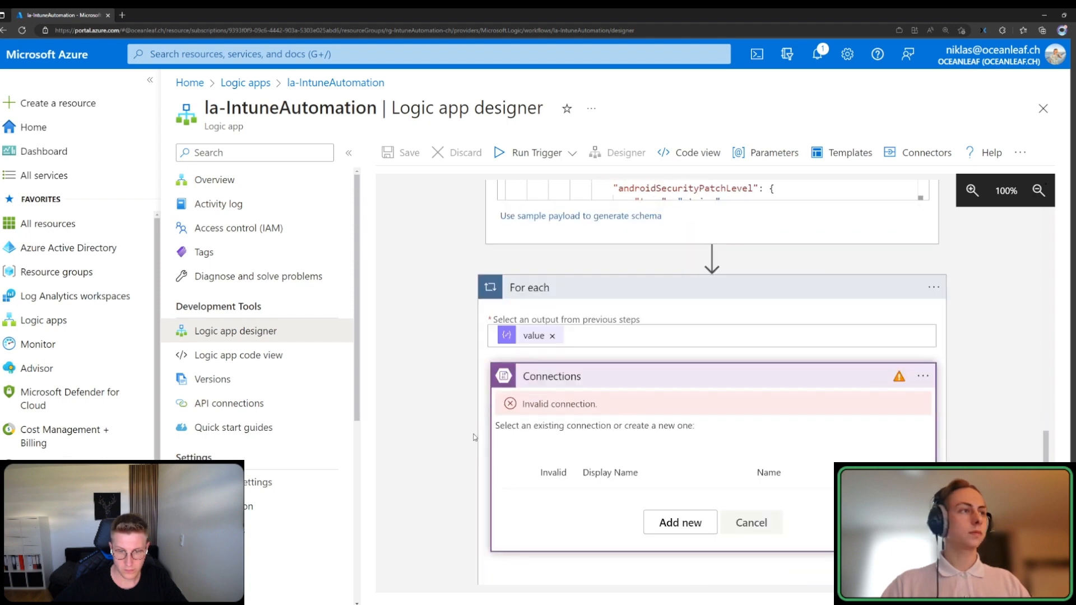